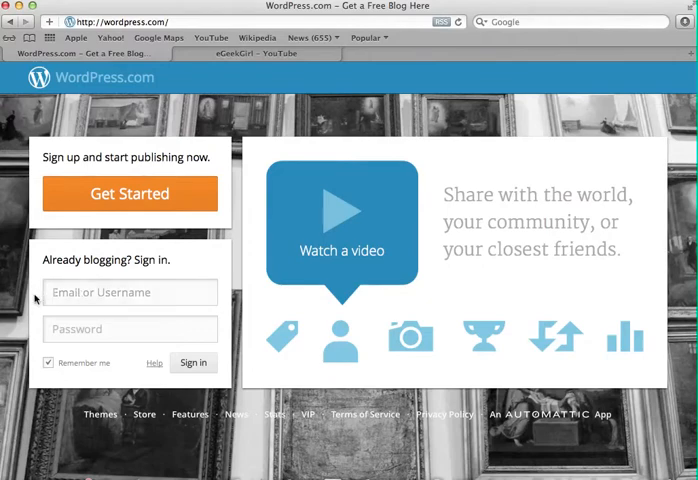
Sign in to WordPress.com with the account username and password.
click(130, 292)
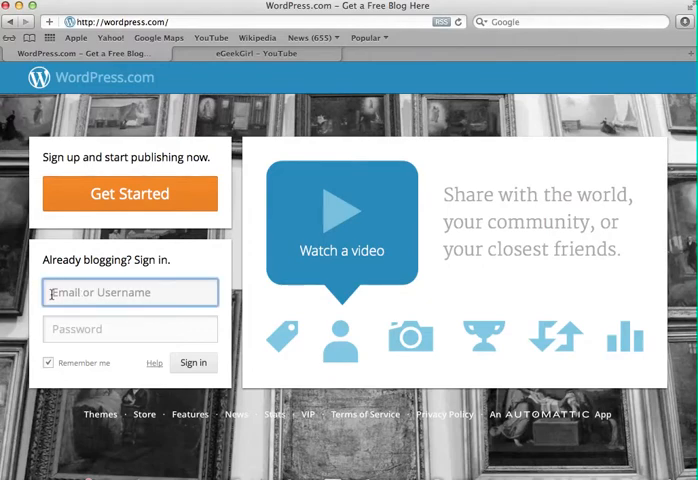
text(egeekgi)
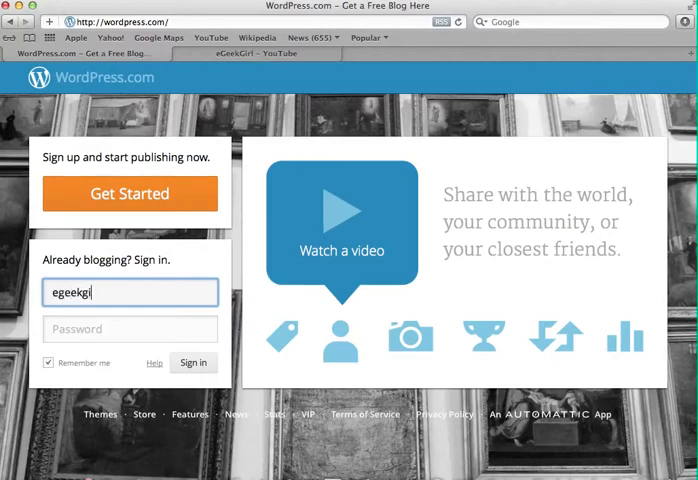
click(130, 329)
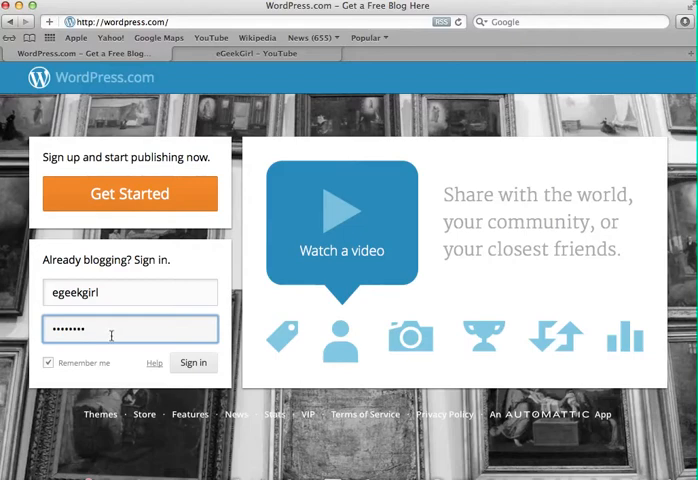
click(193, 362)
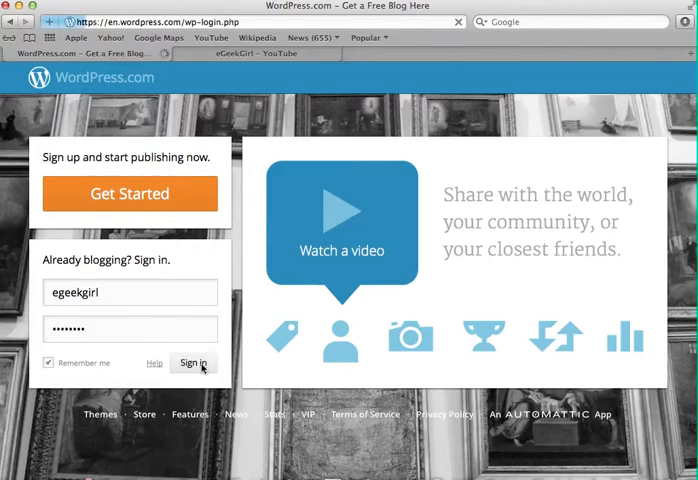
click(193, 362)
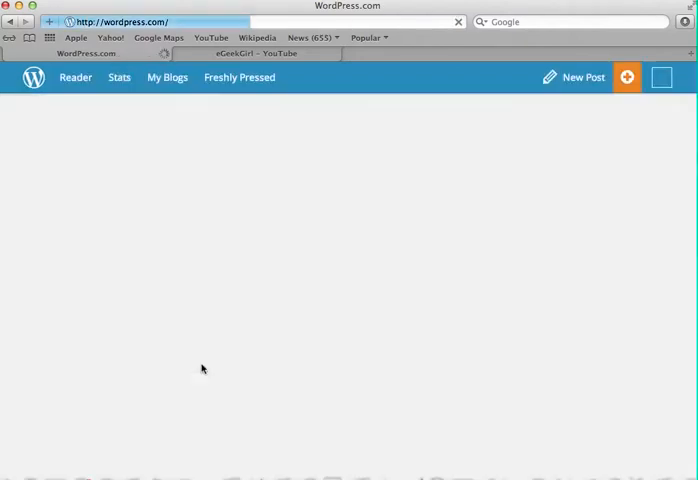
Open My Blogs to list eGeek School, eGeek Forum, eGeek Girl and New Blog Project.
click(75, 77)
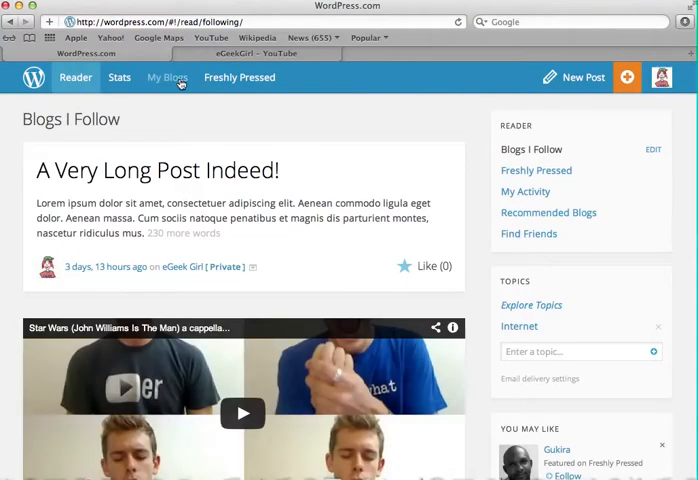
click(166, 77)
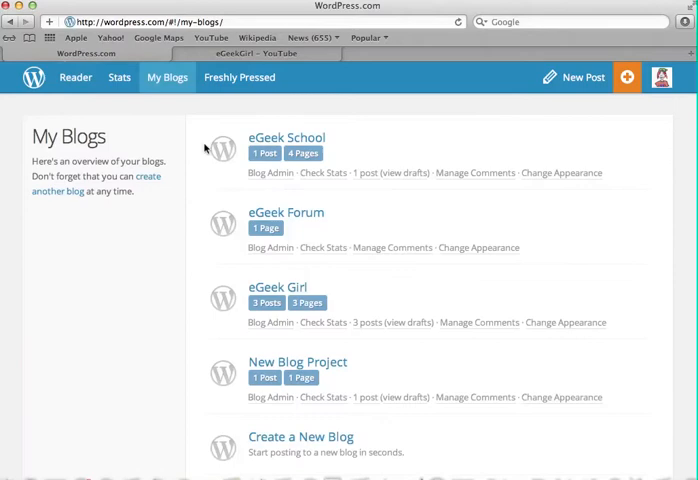
mouse_move(350, 408)
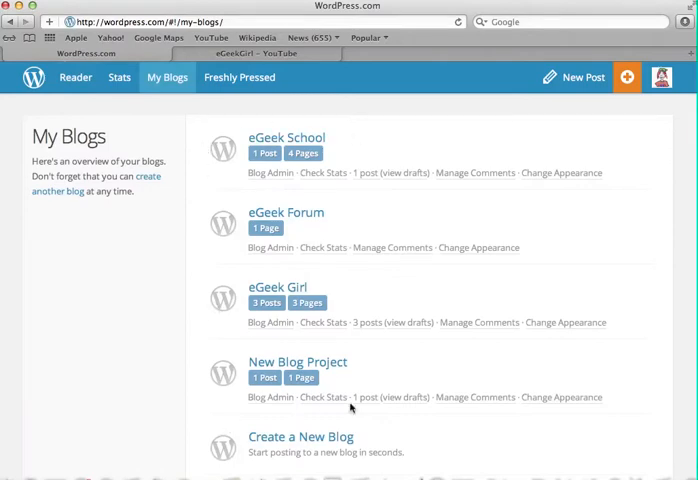
mouse_move(200, 157)
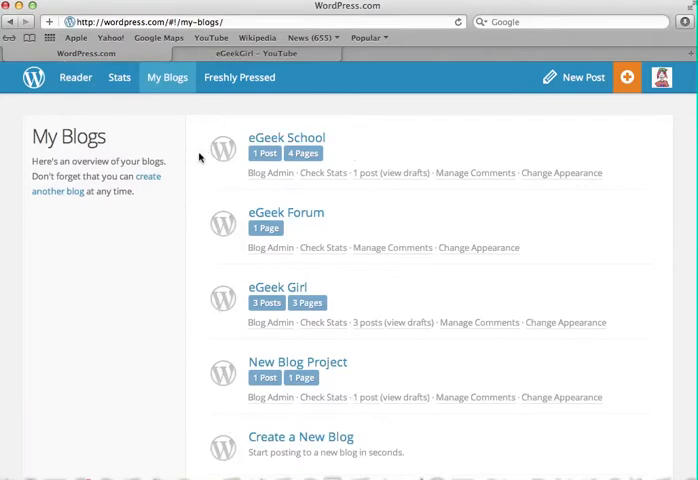
mouse_move(253, 205)
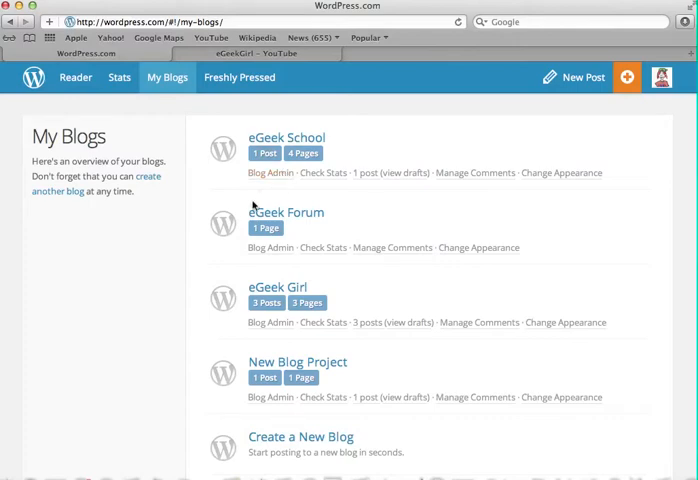
mouse_move(286, 212)
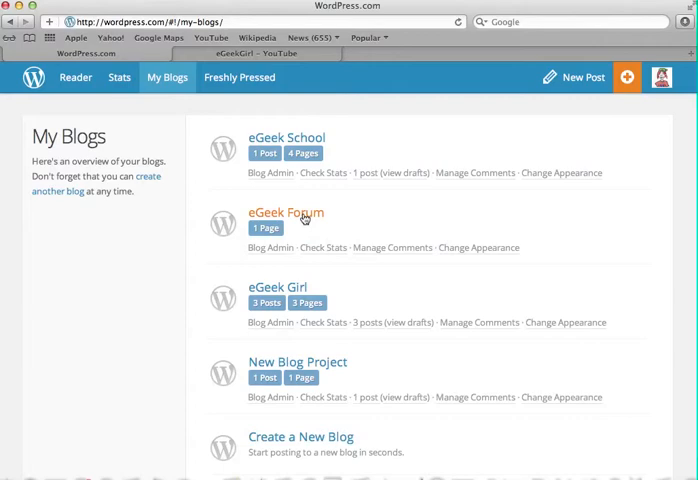
Open the empty eGeek Forum blog and its admin-bar site menu.
click(286, 213)
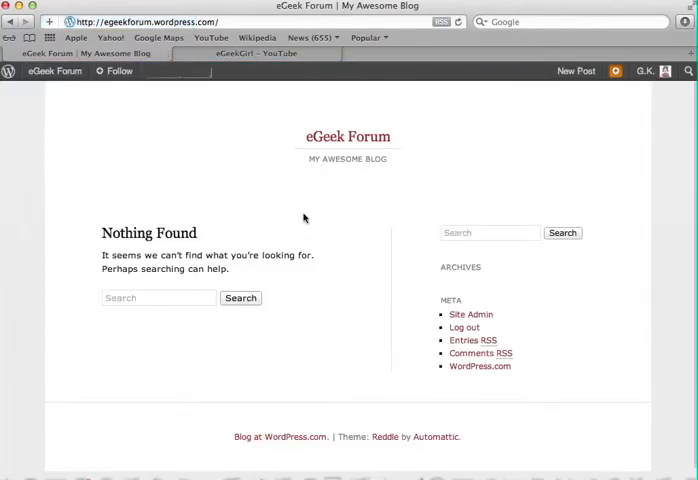
mouse_move(479, 366)
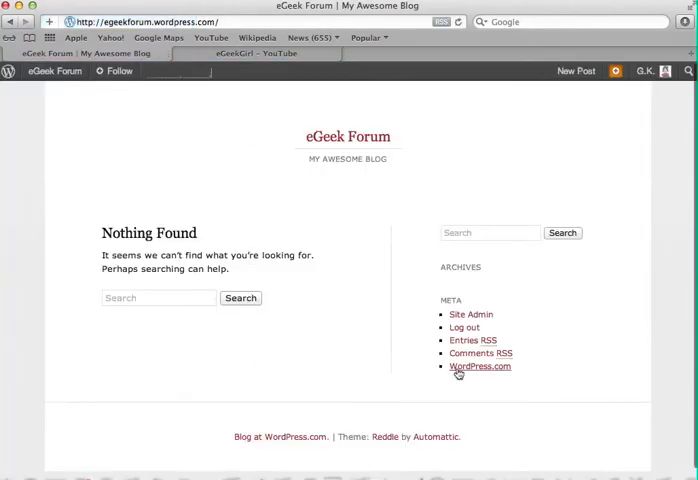
mouse_move(392, 251)
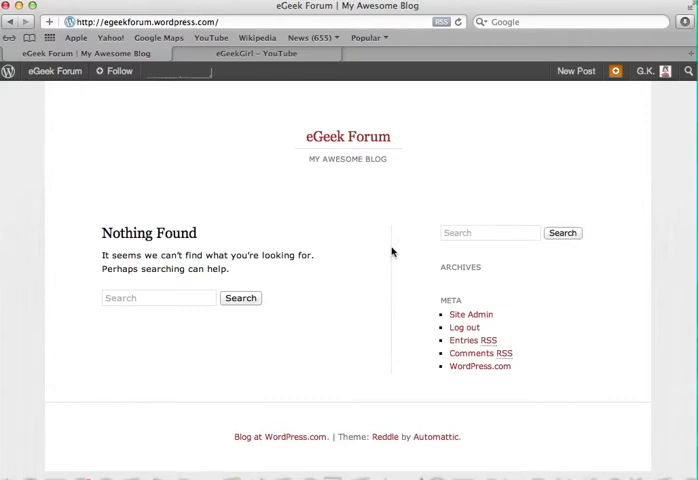
mouse_move(377, 239)
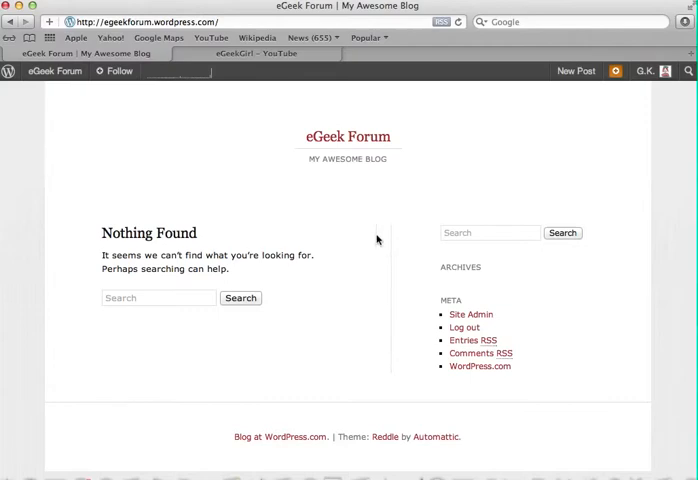
mouse_move(237, 158)
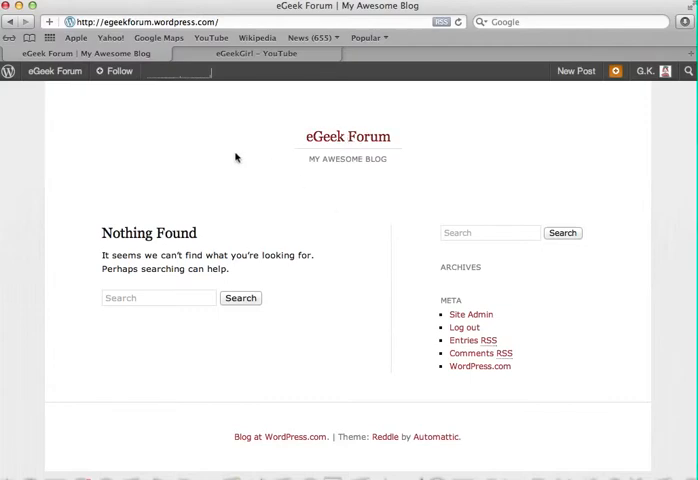
mouse_move(391, 449)
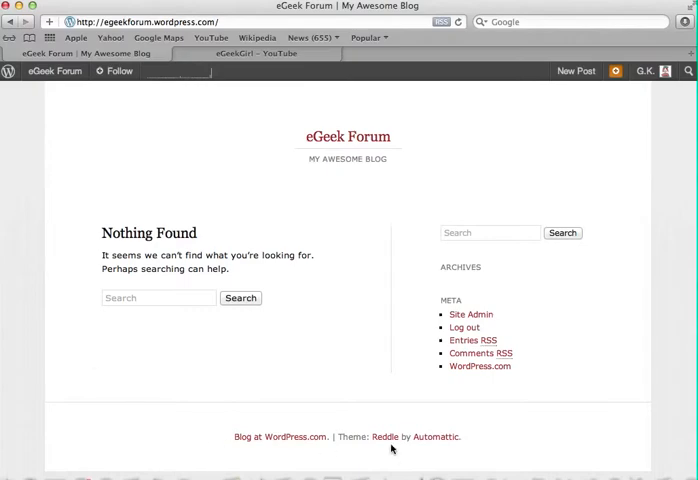
mouse_move(267, 190)
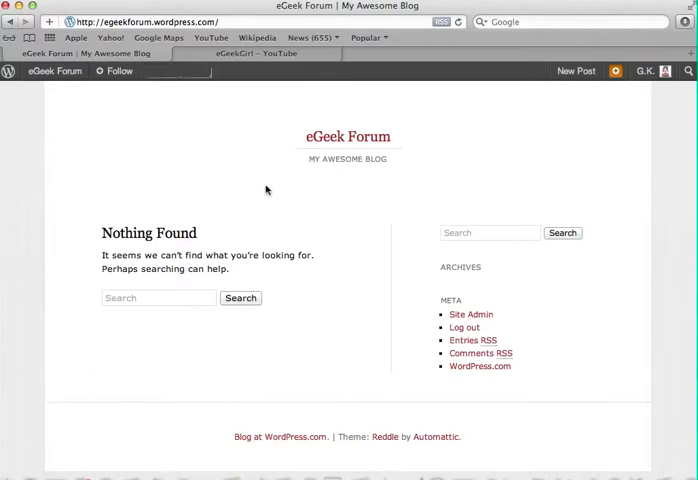
mouse_move(84, 249)
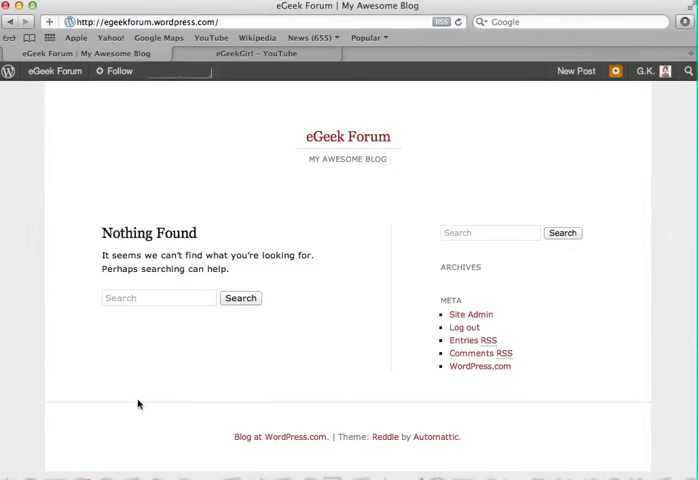
mouse_move(68, 107)
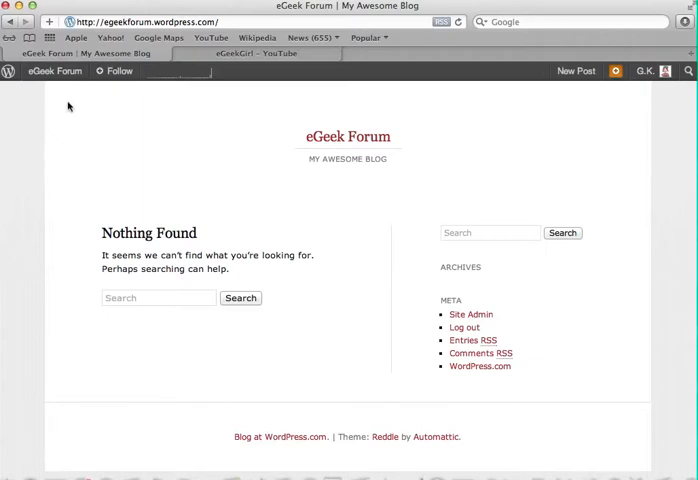
mouse_move(78, 147)
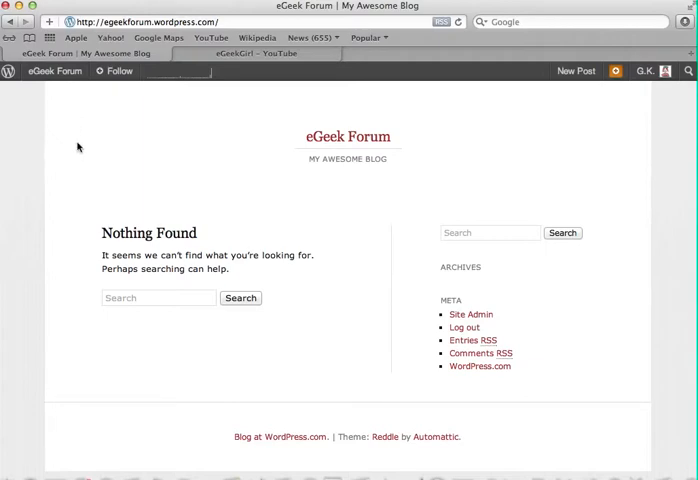
mouse_move(70, 110)
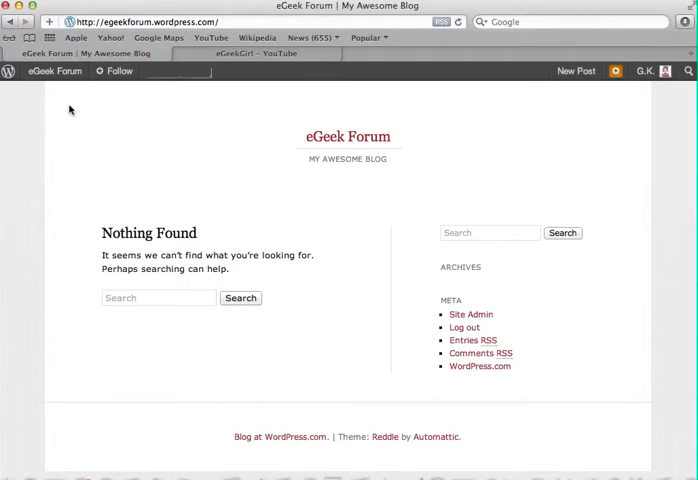
click(54, 71)
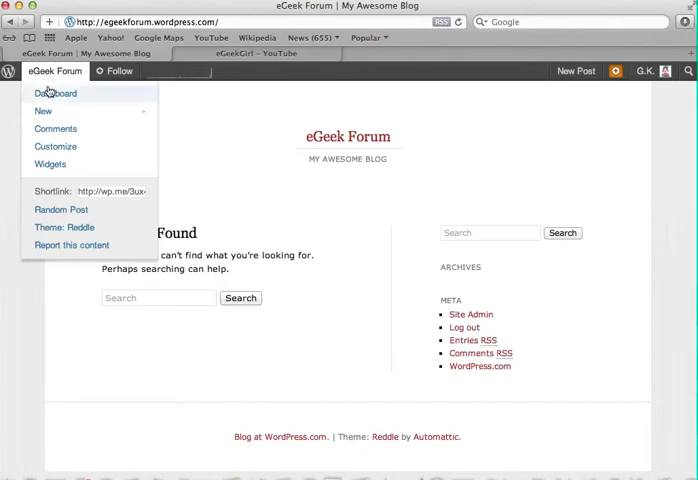
Open the eGeek Forum dashboard and reveal the Appearance submenu.
click(54, 93)
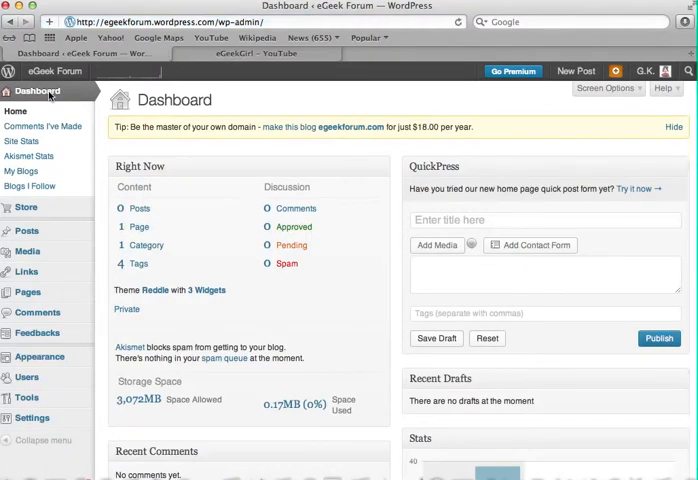
click(40, 356)
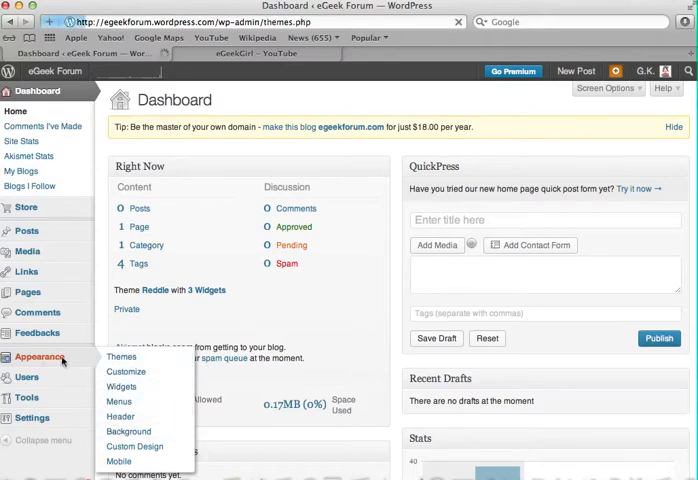
Open Appearance > Themes and browse the trending themes below the current Reddle theme.
click(121, 356)
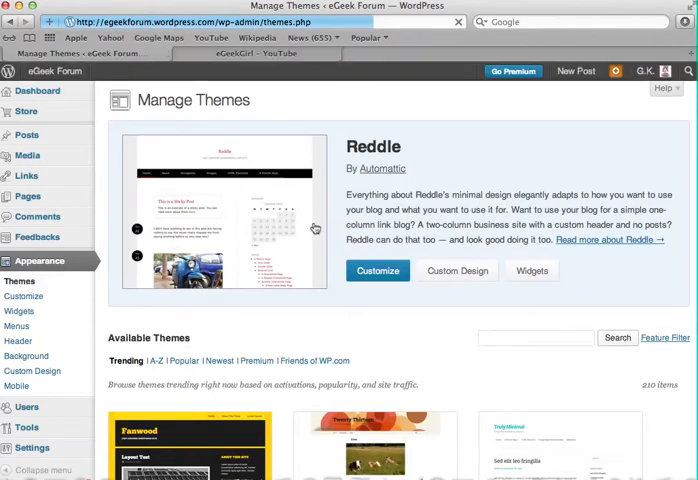
mouse_move(213, 199)
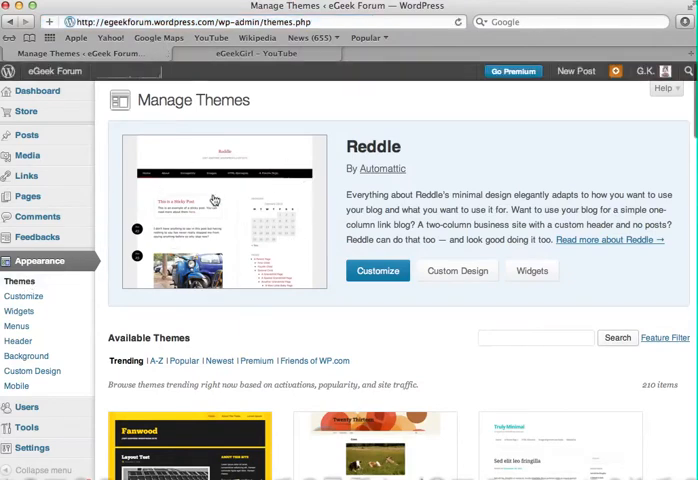
scroll(down, 3)
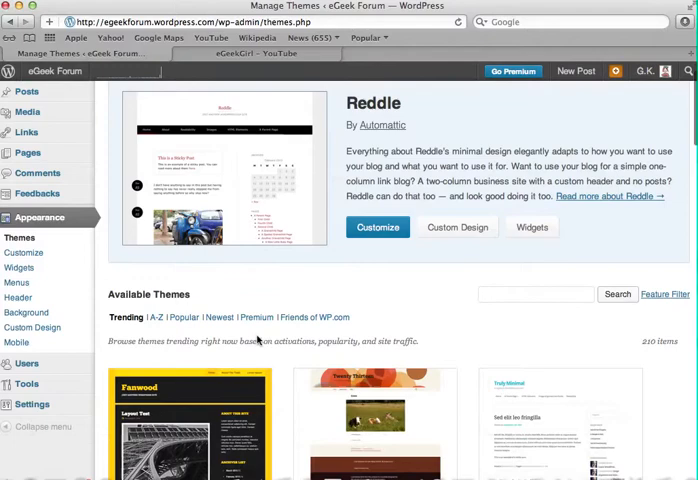
scroll(down, 3)
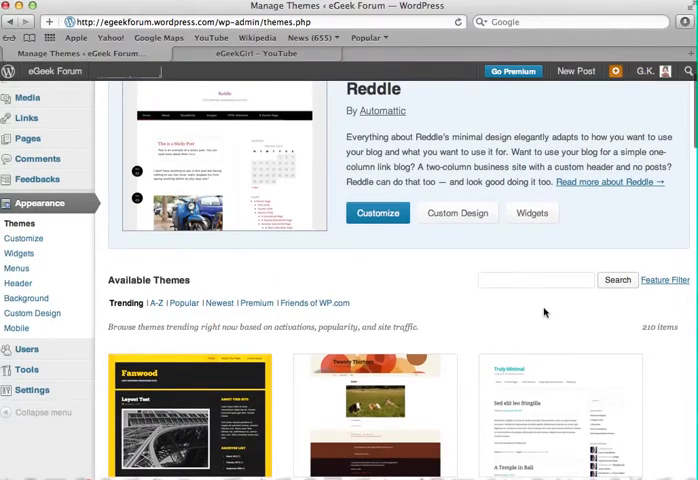
scroll(down, 3)
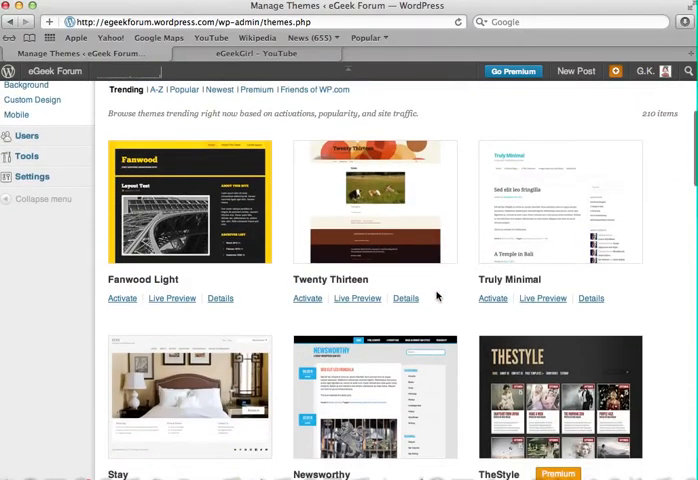
scroll(down, 3)
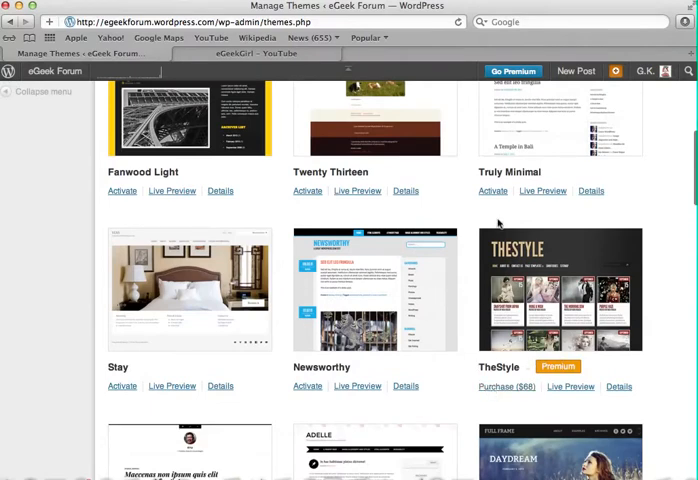
mouse_move(460, 191)
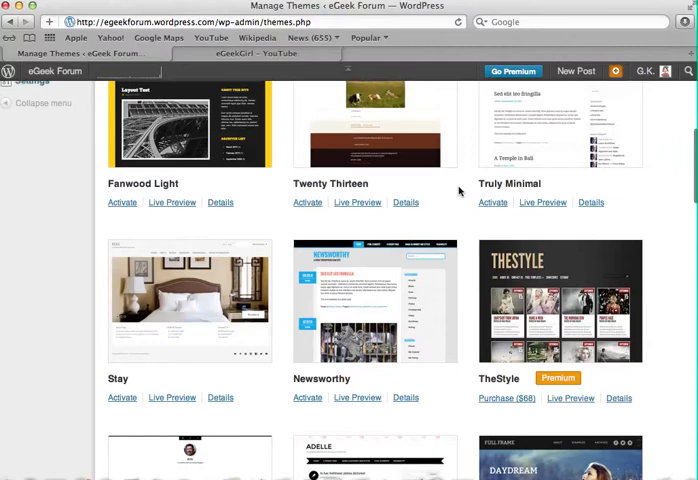
scroll(up, 3)
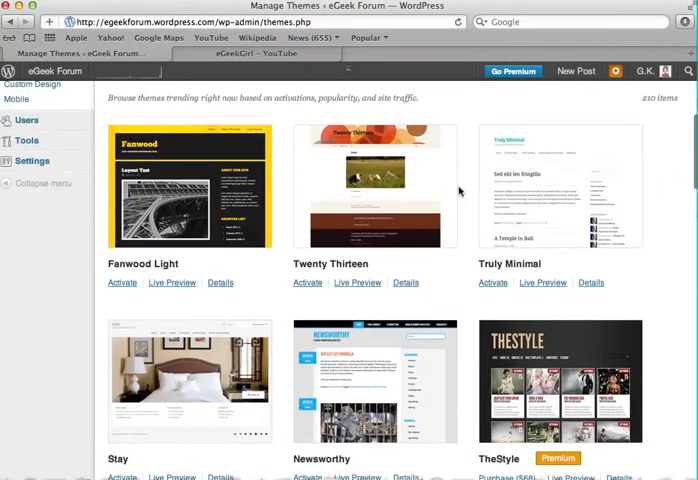
scroll(up, 3)
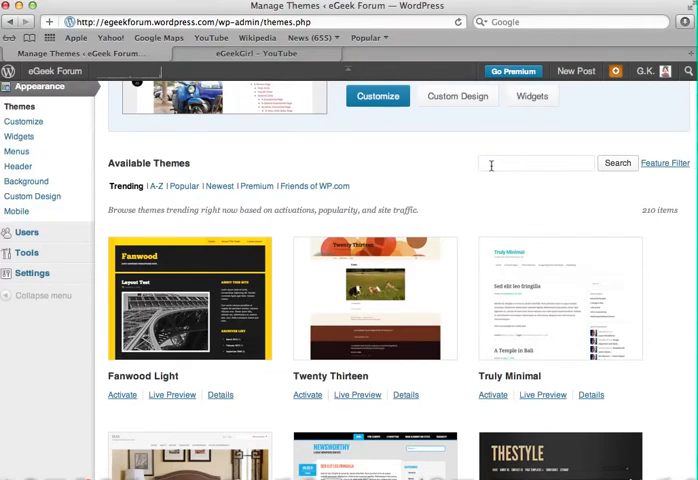
Search for the P2 theme, activate it in place of Reddle, and start customizing.
click(535, 163)
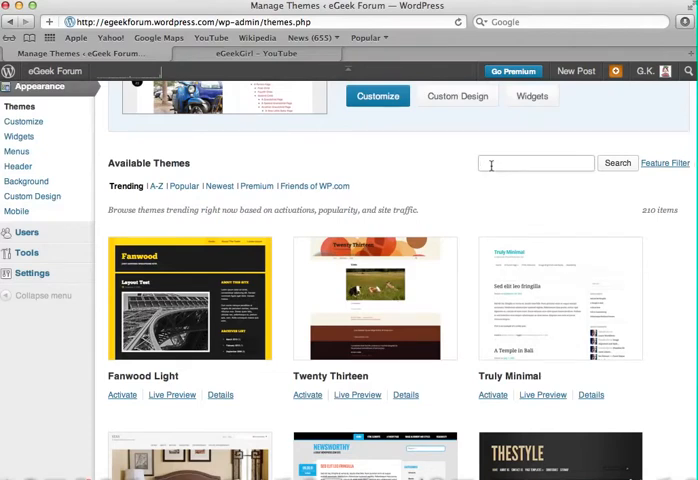
text(P2)
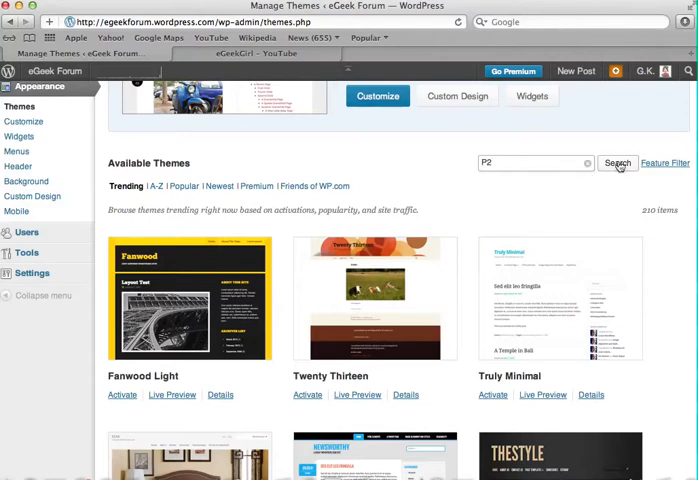
click(617, 163)
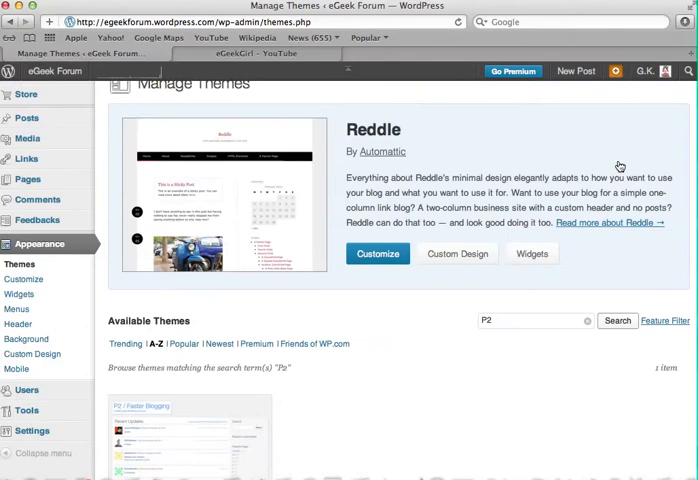
mouse_move(329, 416)
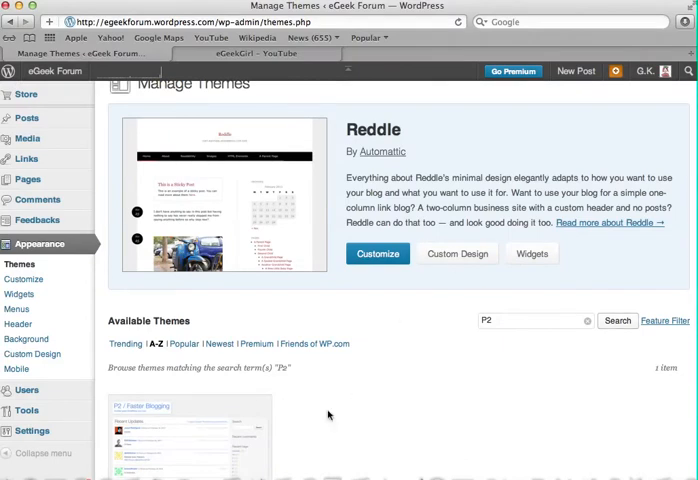
scroll(down, 3)
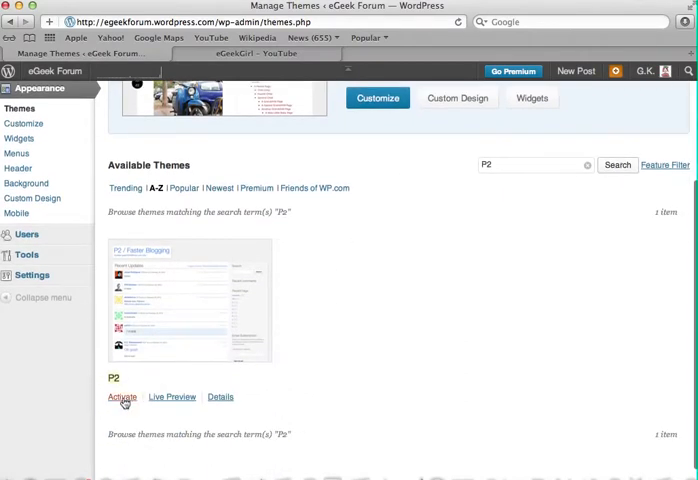
click(121, 397)
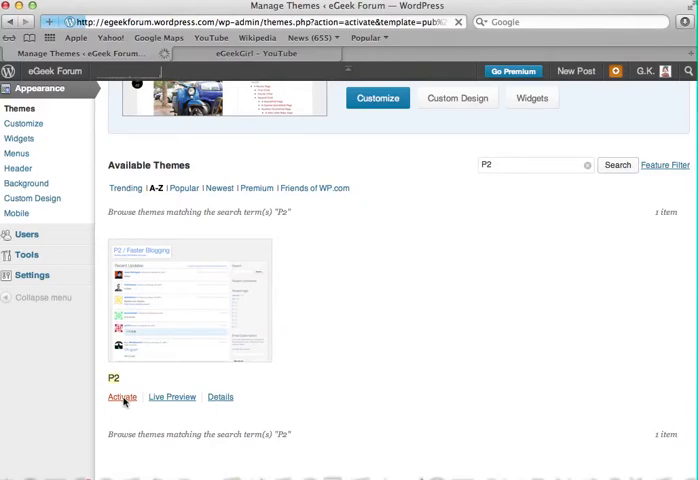
click(121, 397)
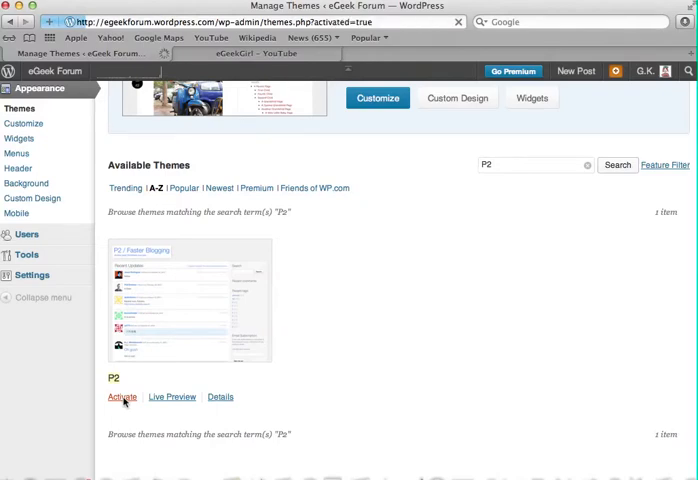
click(122, 396)
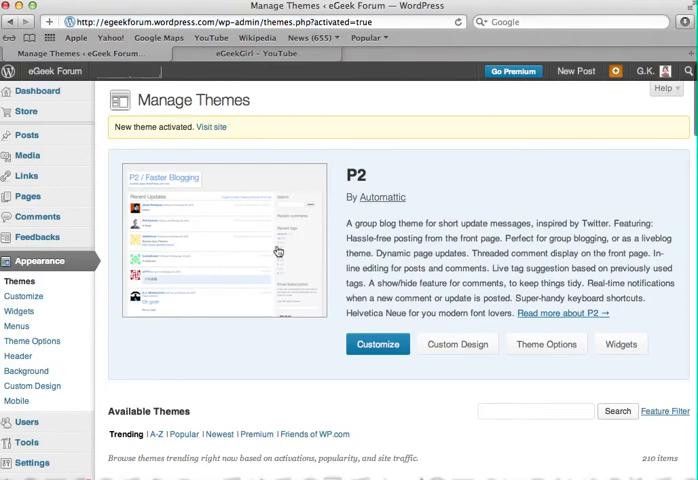
mouse_move(218, 206)
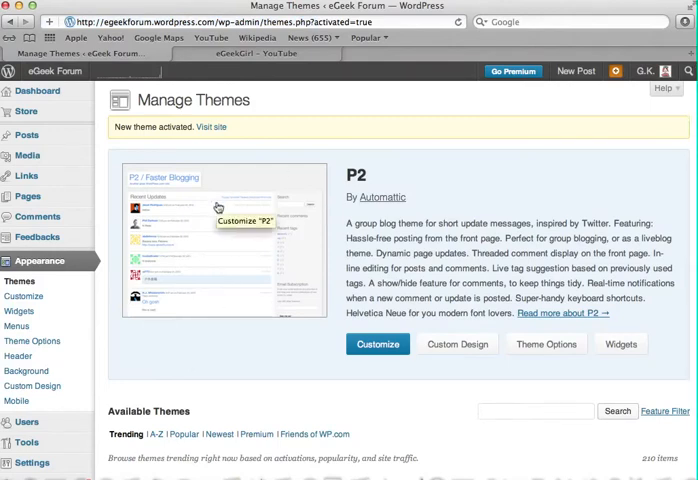
mouse_move(250, 312)
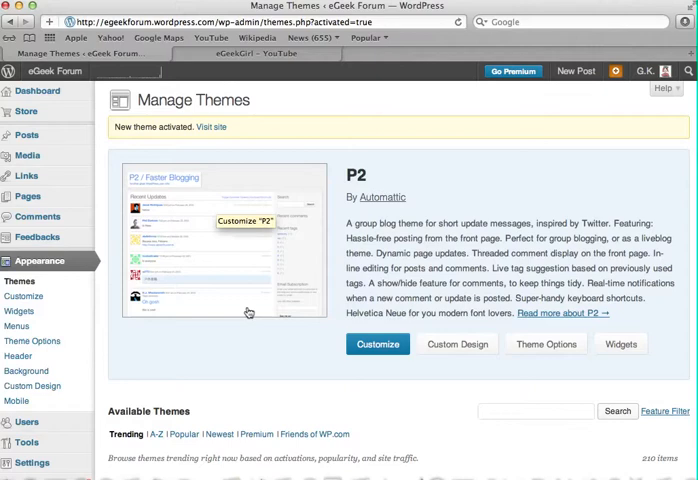
mouse_move(377, 344)
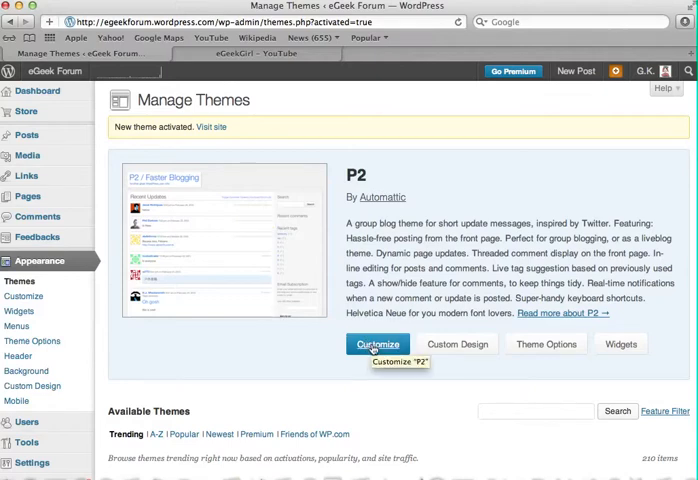
click(378, 344)
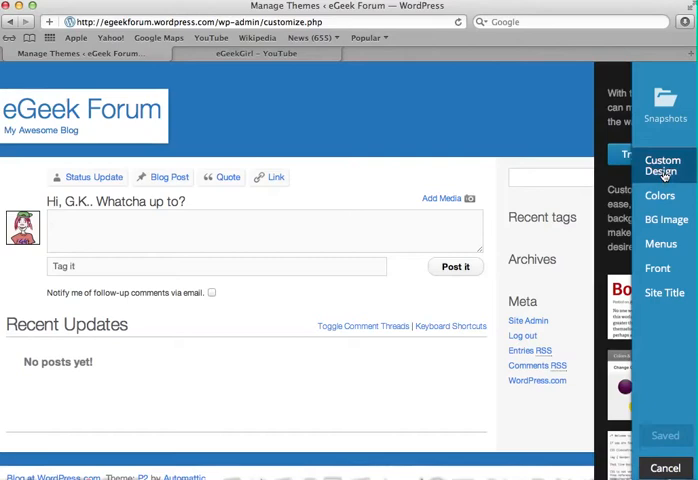
Show the P2 customizer's Custom Design colour settings for header text and background.
click(662, 165)
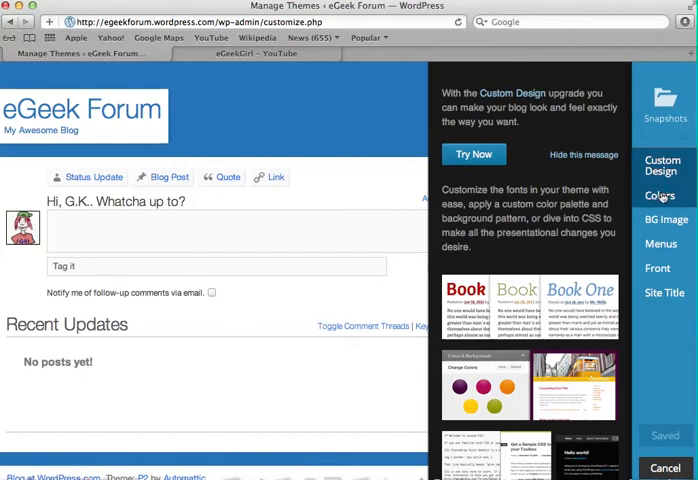
click(659, 195)
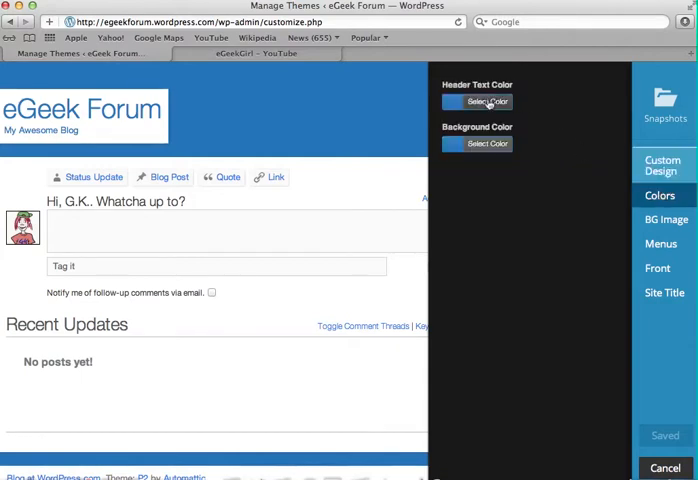
Try red and yellow, then set header text and background colours to blue #1e73be.
click(491, 101)
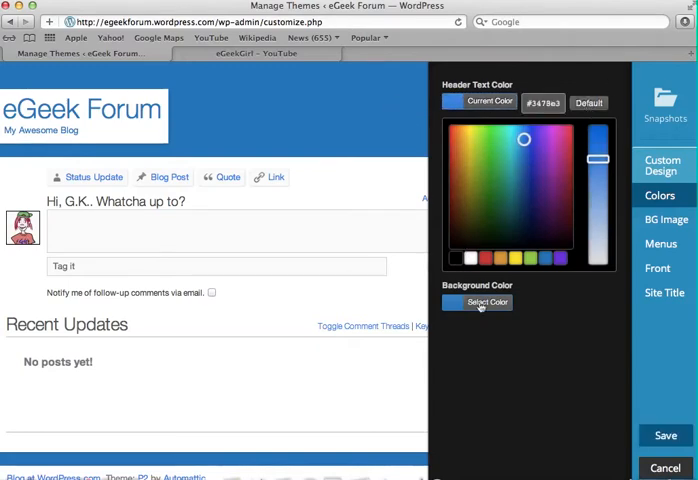
click(487, 302)
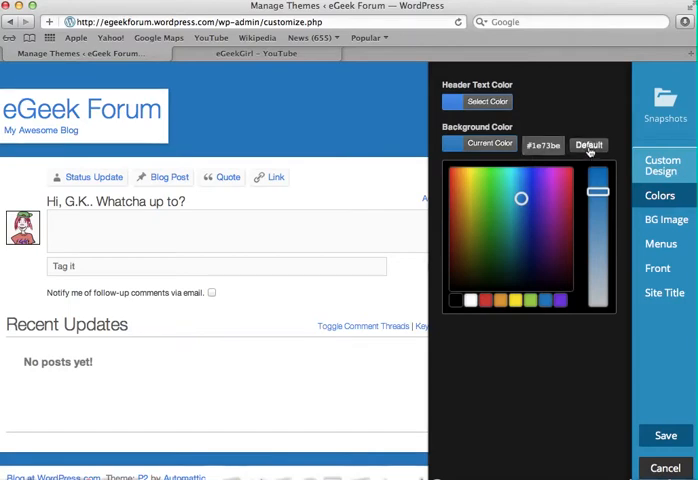
click(490, 102)
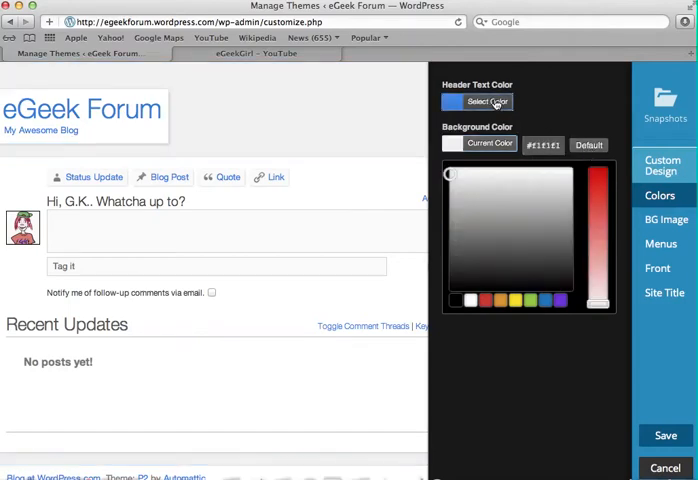
click(490, 102)
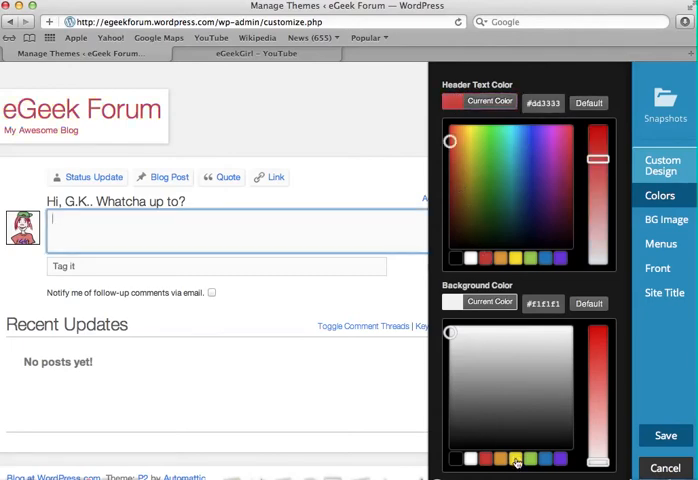
click(518, 459)
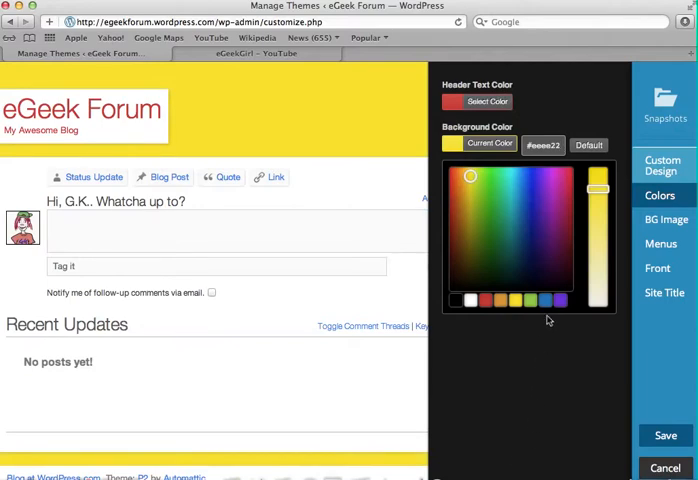
click(520, 198)
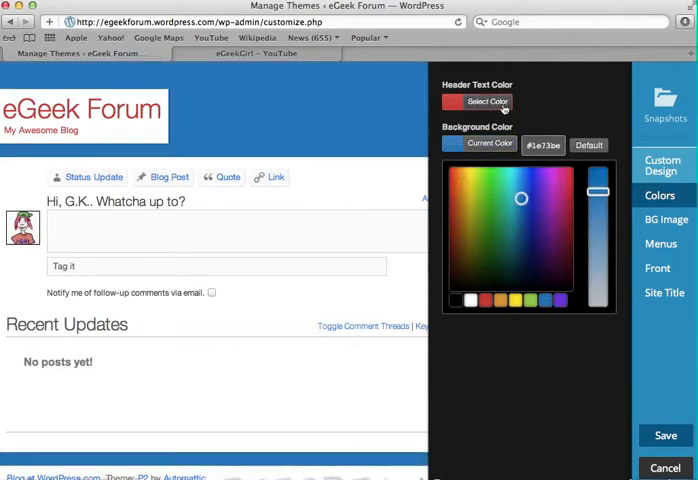
click(489, 101)
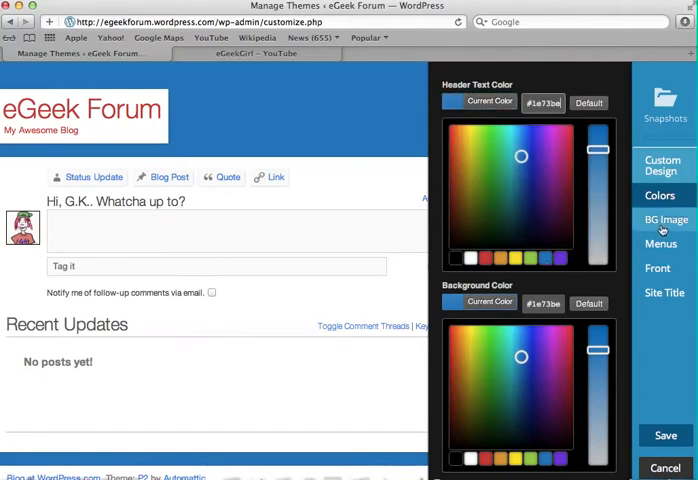
Review background image and menu settings, then set the front page to latest posts.
click(665, 224)
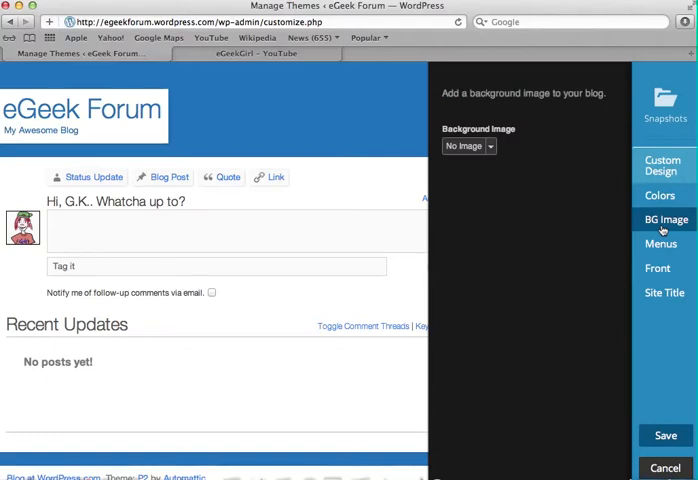
mouse_move(193, 96)
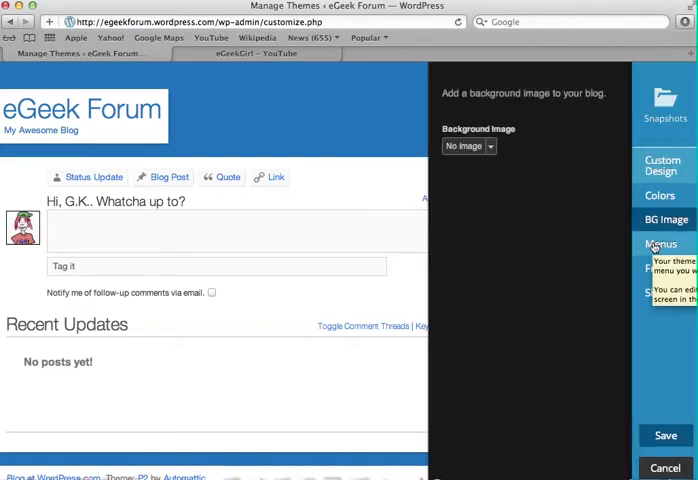
click(663, 245)
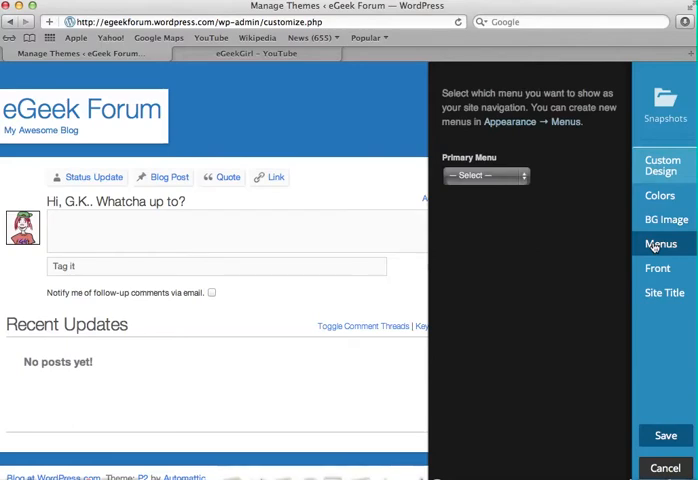
mouse_move(217, 148)
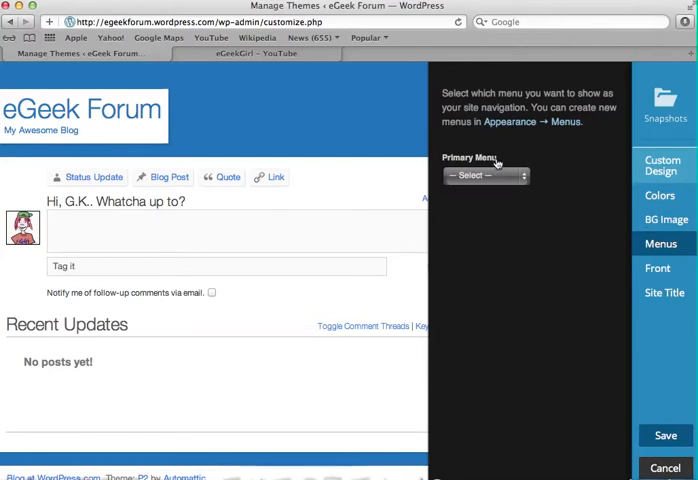
mouse_move(525, 172)
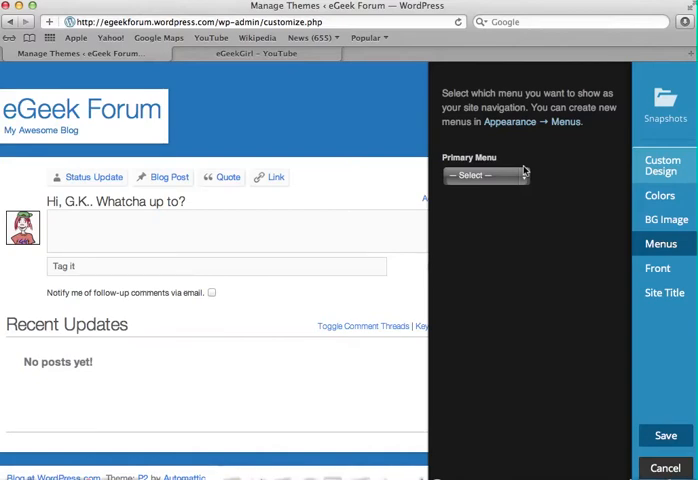
mouse_move(657, 268)
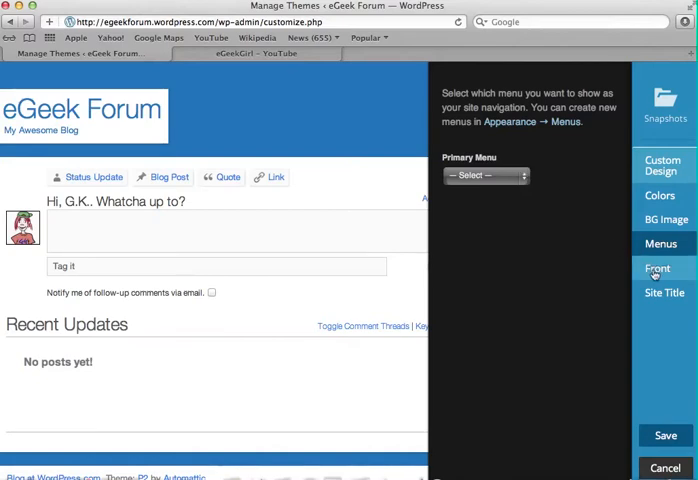
click(657, 268)
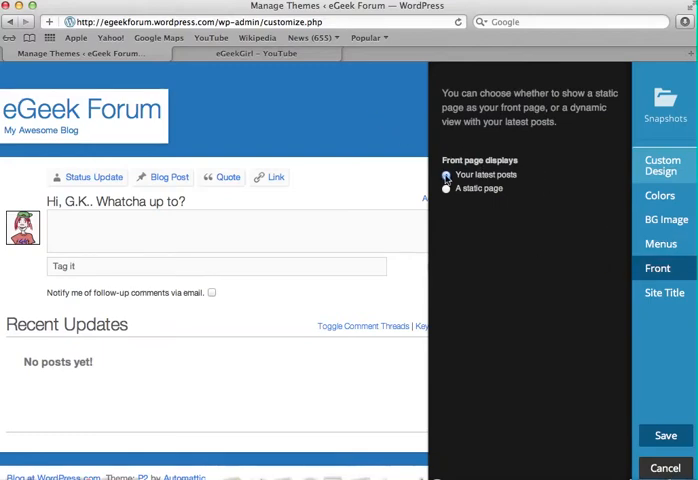
click(447, 174)
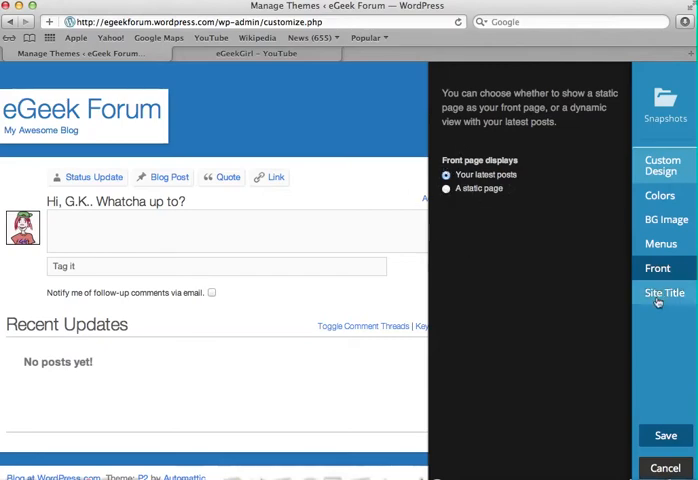
Title the blog Microgeek with tagline 'Blogging for tiny people', toggle header text, and save.
click(664, 292)
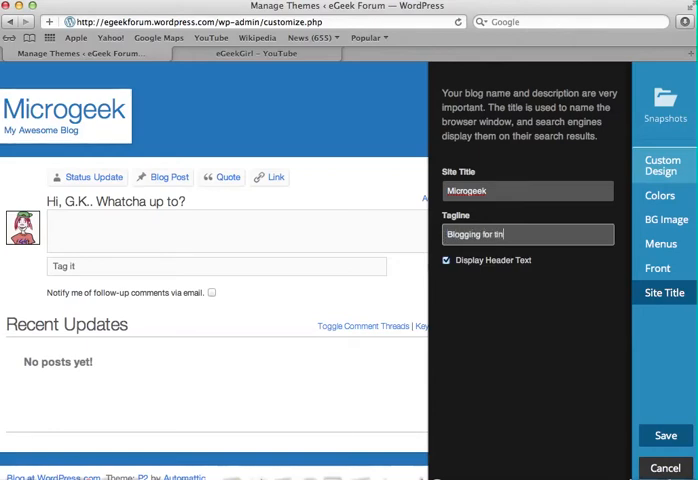
text(y people)
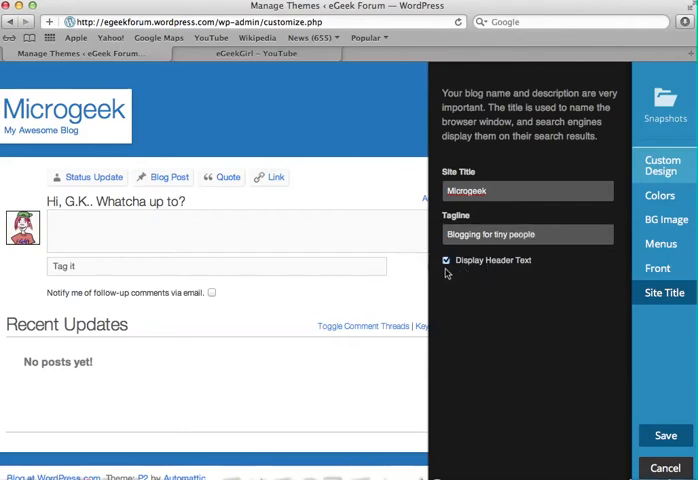
click(446, 260)
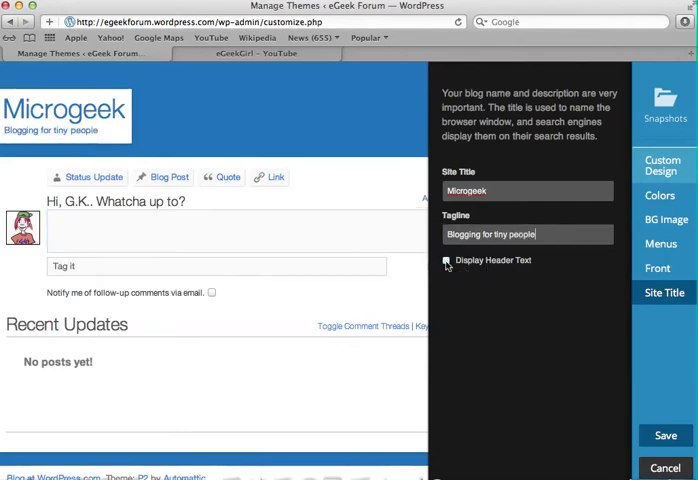
click(447, 260)
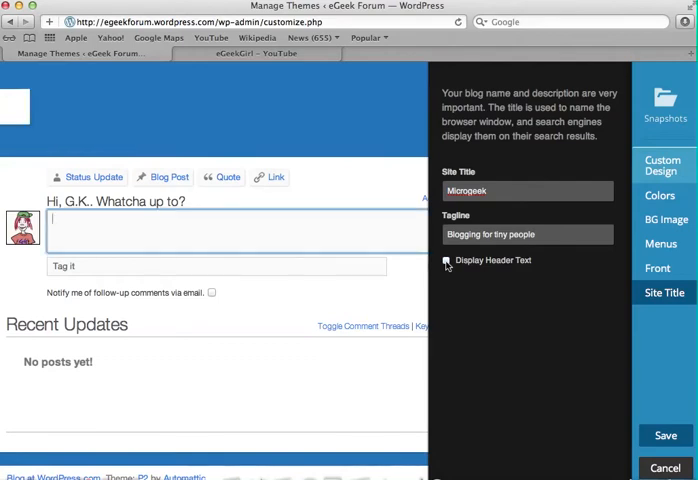
click(447, 260)
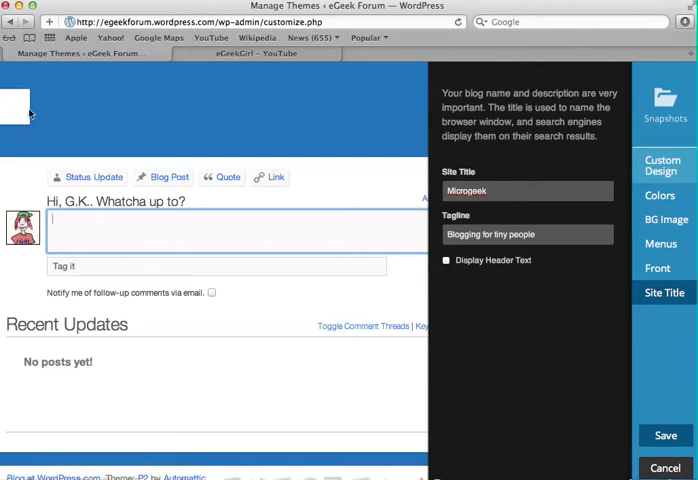
mouse_move(633, 308)
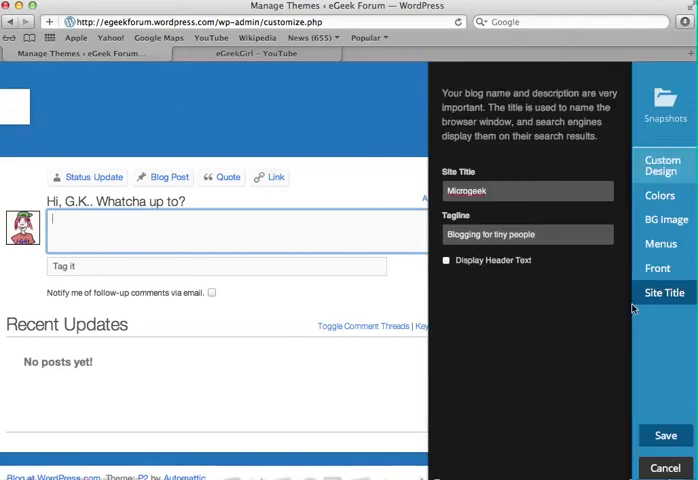
click(446, 260)
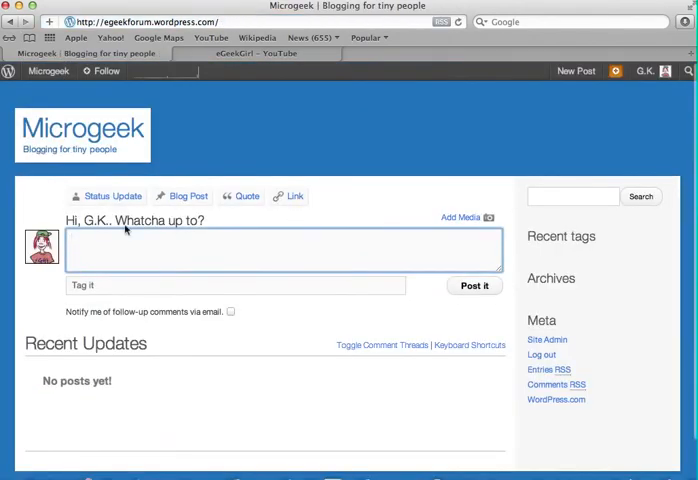
scroll(down, 3)
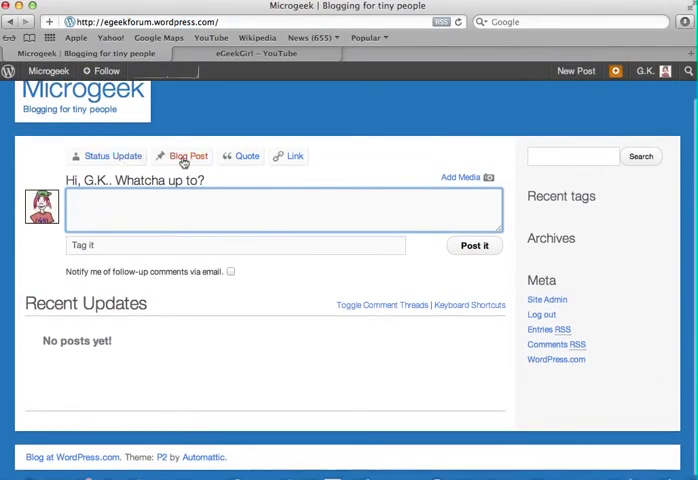
mouse_move(290, 156)
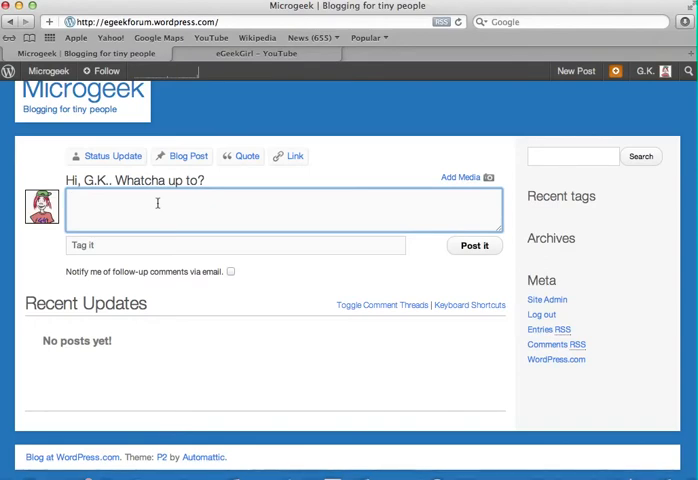
Publish the update "I'm having a blast with my new blue blog!" tagged microblog.
click(78, 200)
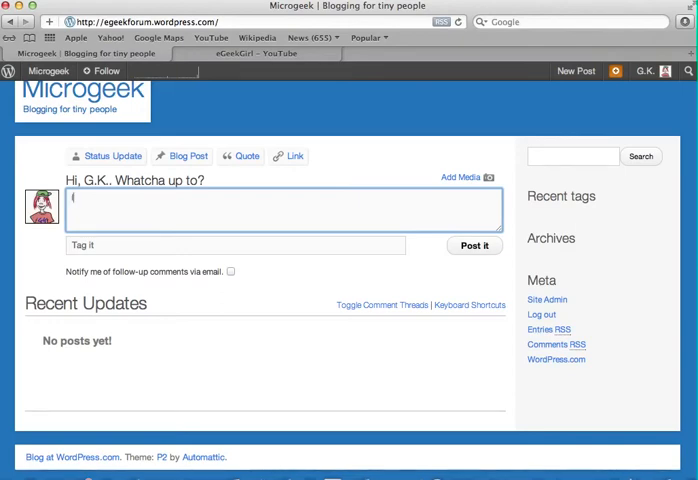
text(I'm havi)
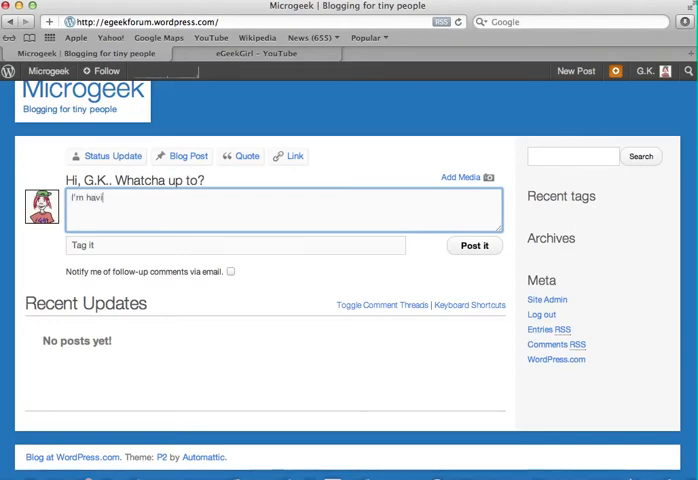
text(ng a blast)
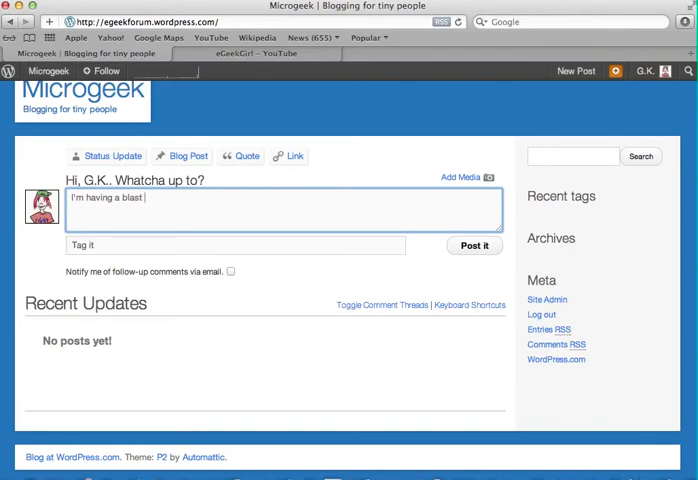
text(with my n)
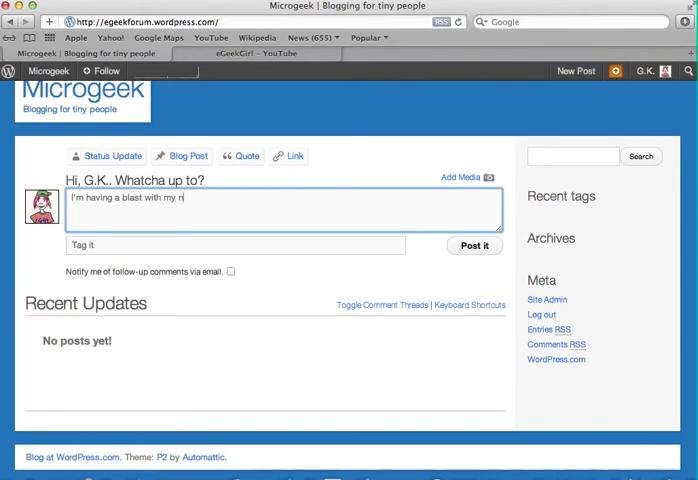
text(ew blue bio)
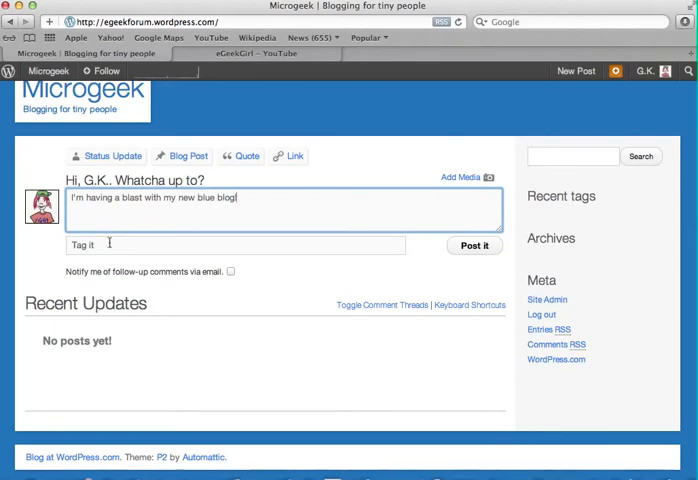
text(microblog)
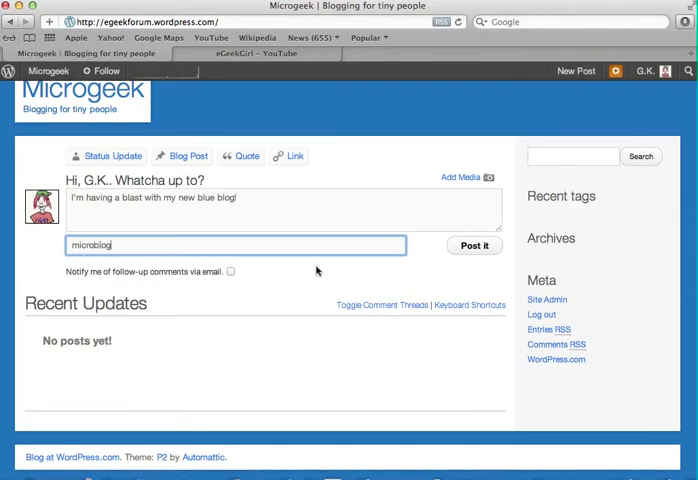
mouse_move(40, 253)
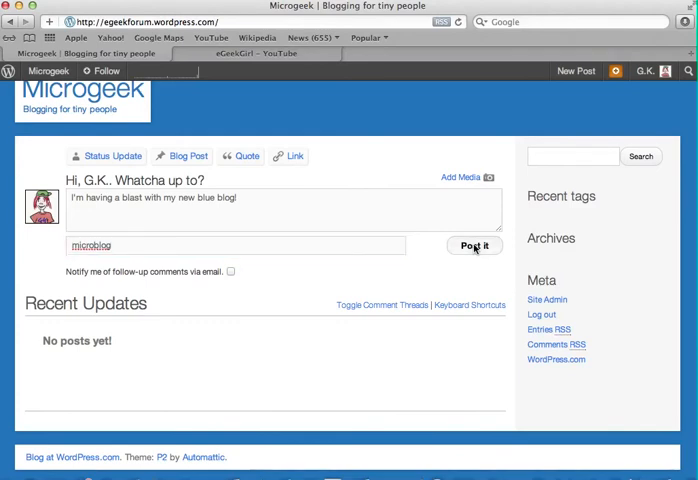
click(474, 245)
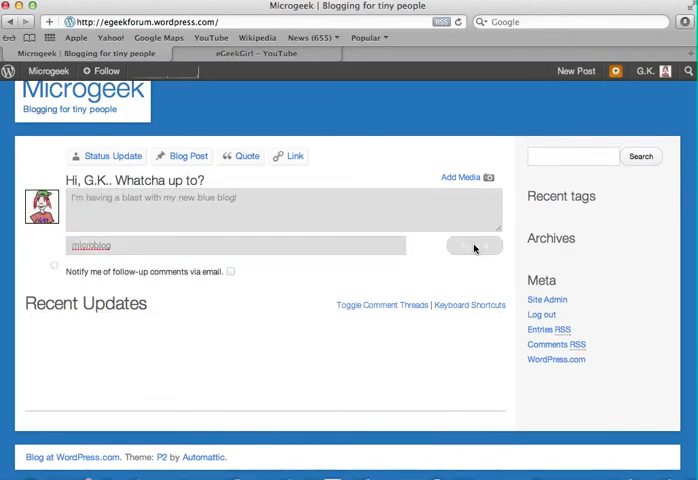
mouse_move(289, 257)
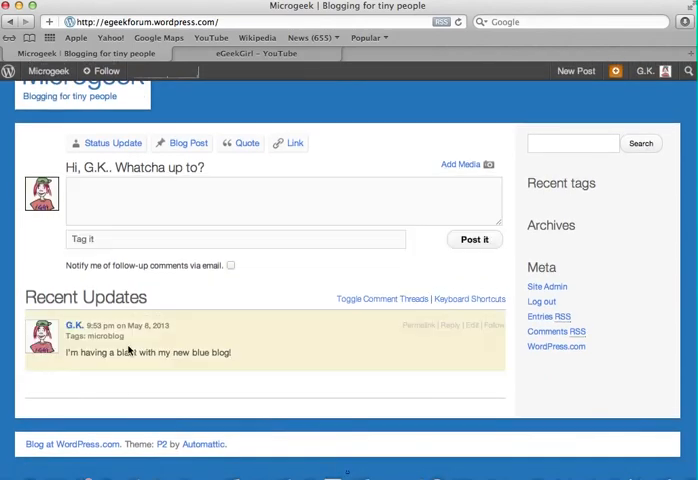
mouse_move(246, 383)
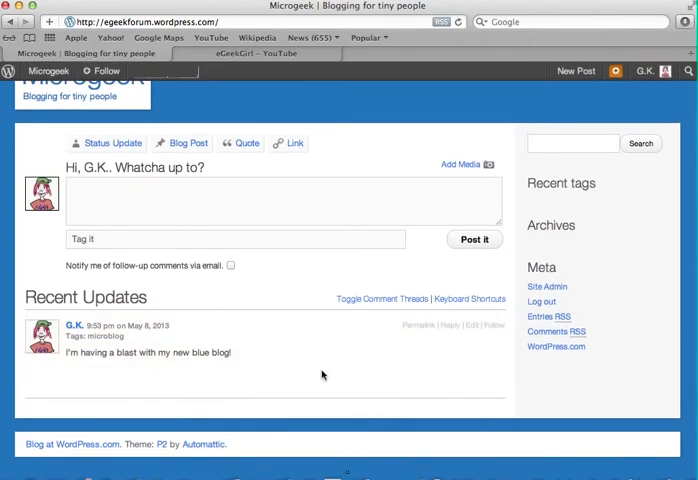
mouse_move(303, 298)
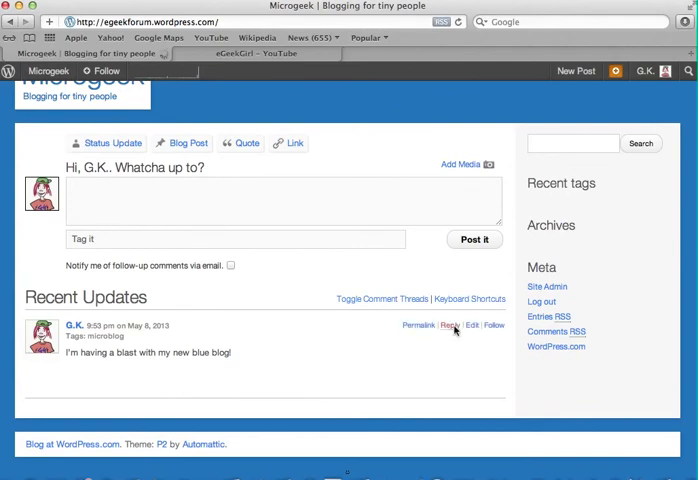
Open the published blue-blog update's own page to reply to it.
click(453, 325)
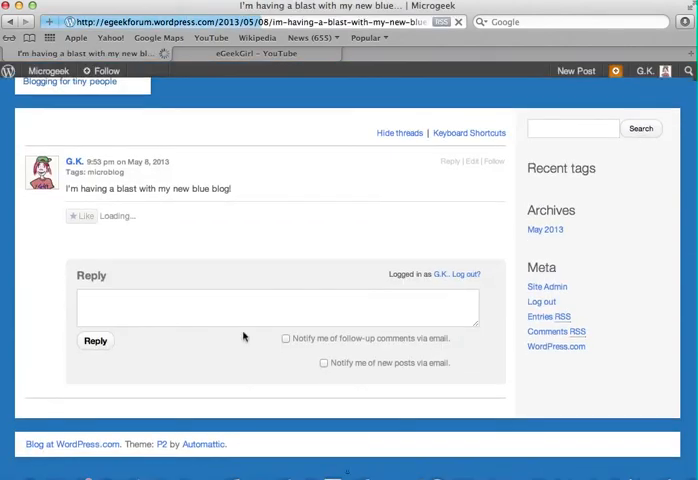
Post the reply "I'm talking to myself!" under the blue-blog update.
click(82, 215)
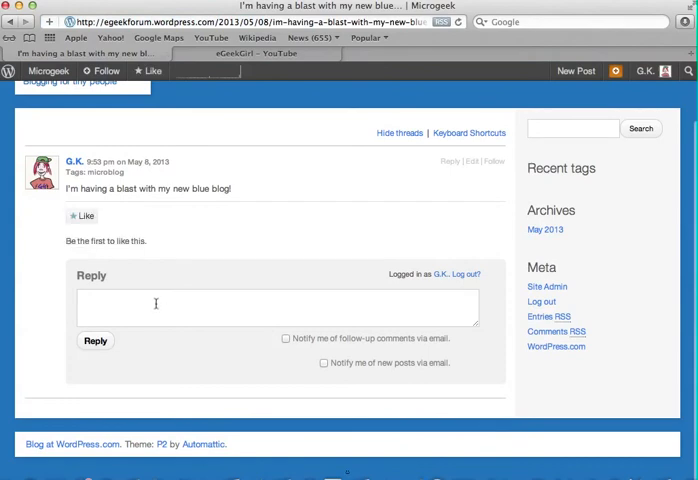
click(280, 306)
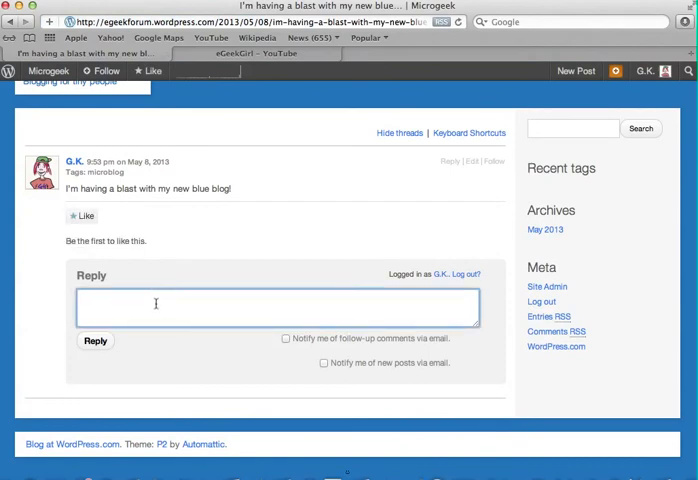
text(I'm t)
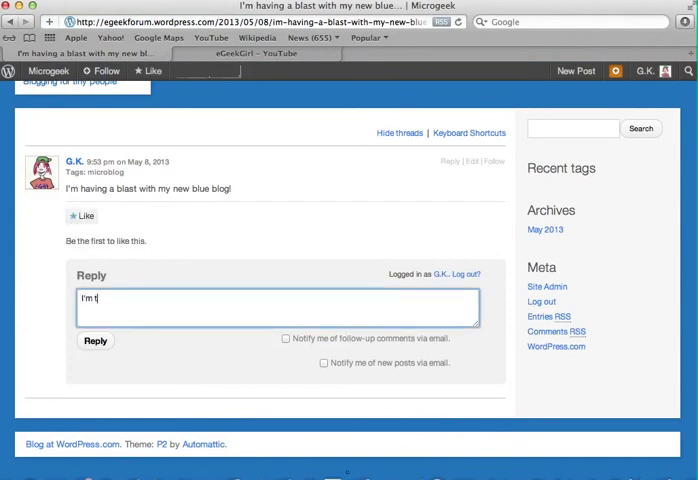
text(alk)
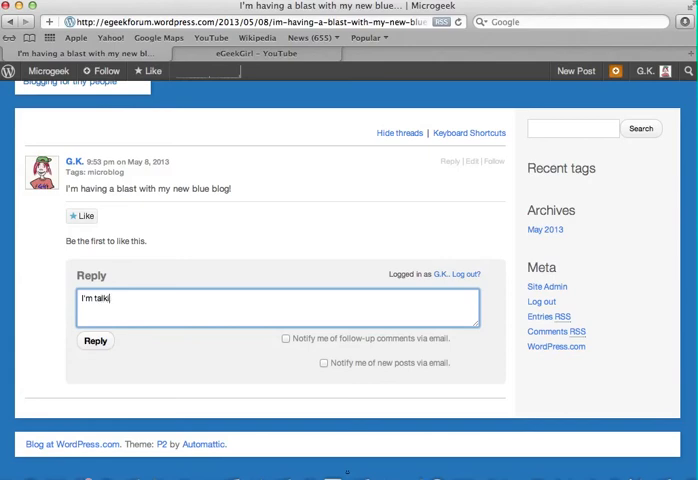
text(ing to m)
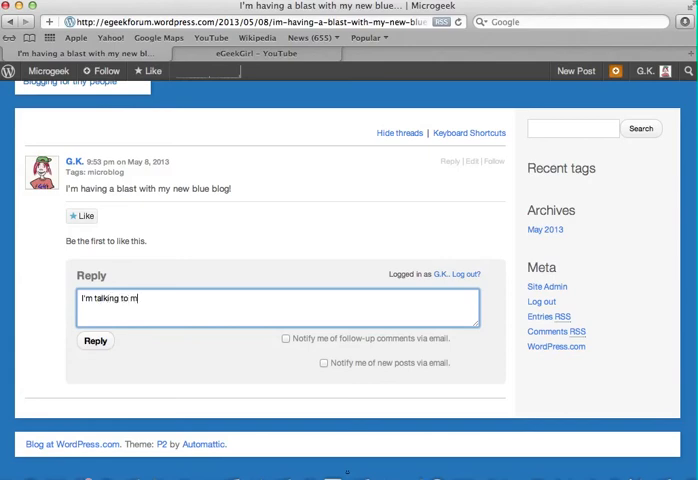
text(yself!)
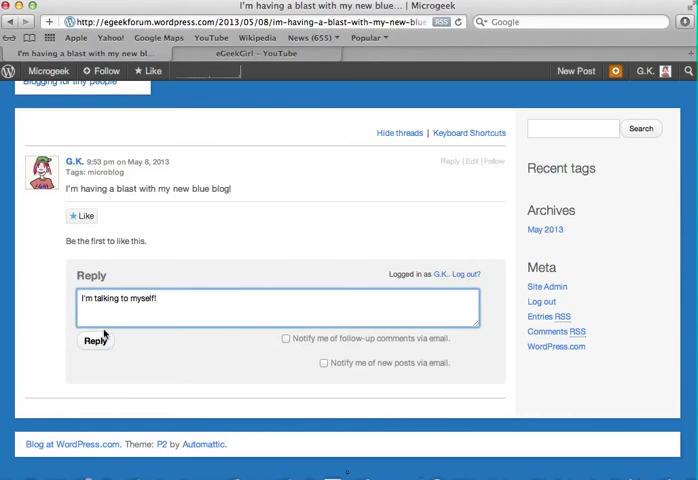
click(95, 340)
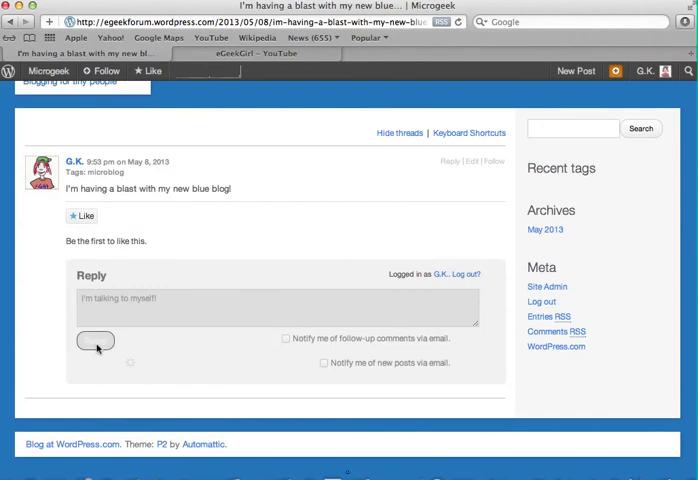
click(96, 343)
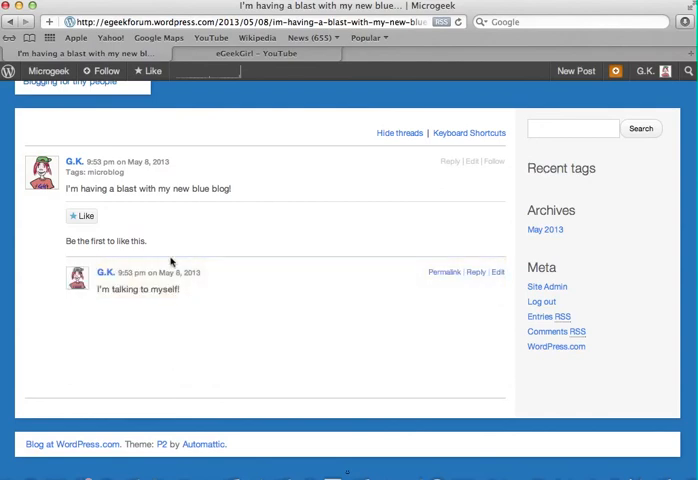
mouse_move(60, 284)
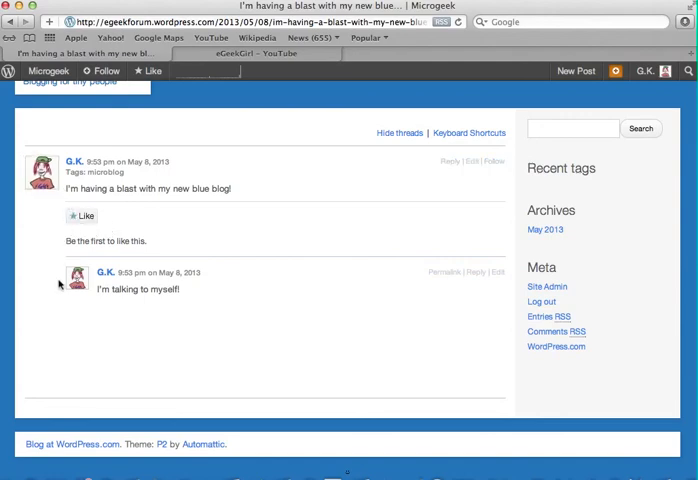
mouse_move(400, 298)
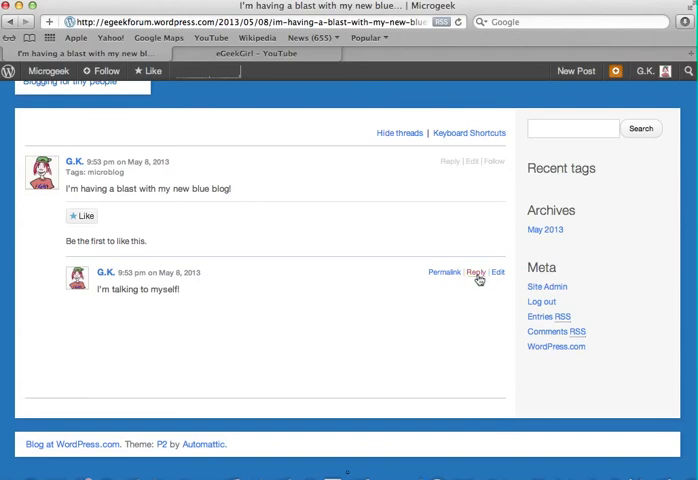
Open a reply on the self-reply, then on the original post, and scroll up.
click(478, 272)
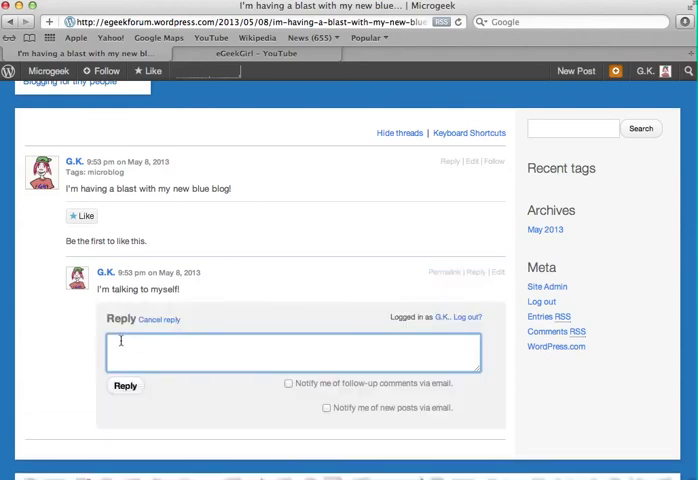
mouse_move(451, 172)
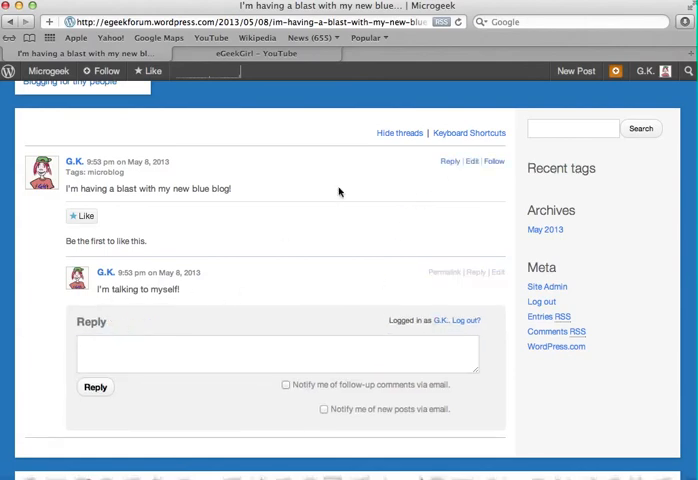
click(449, 161)
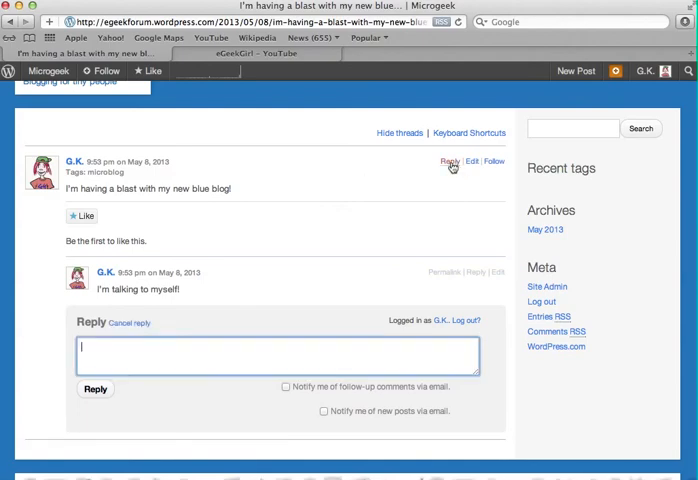
mouse_move(62, 371)
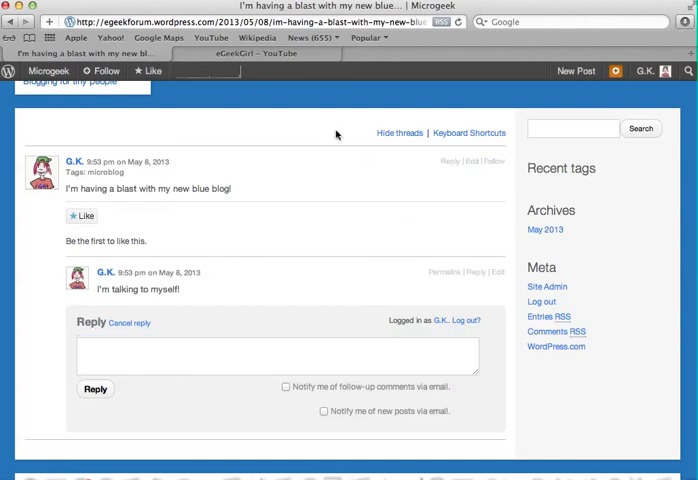
scroll(up, 3)
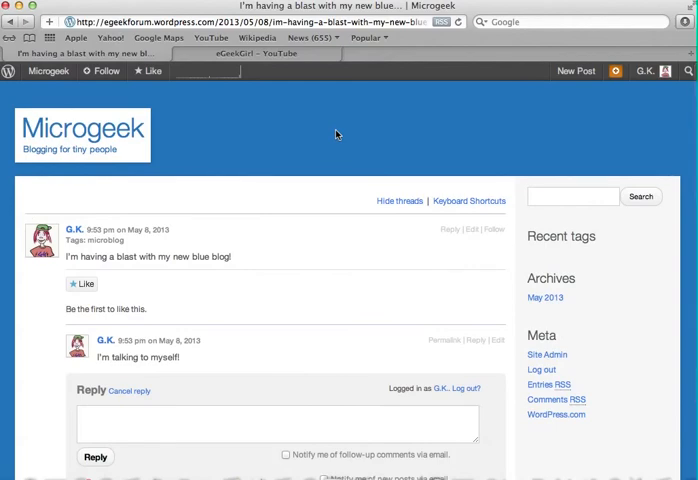